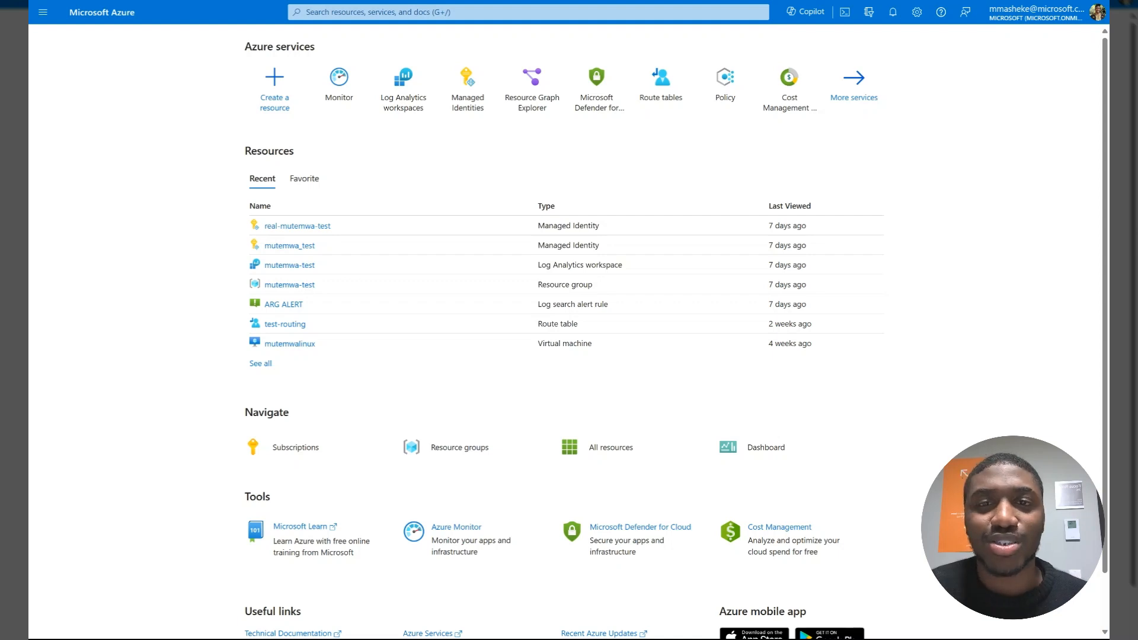
pyautogui.moveTo(450, 175)
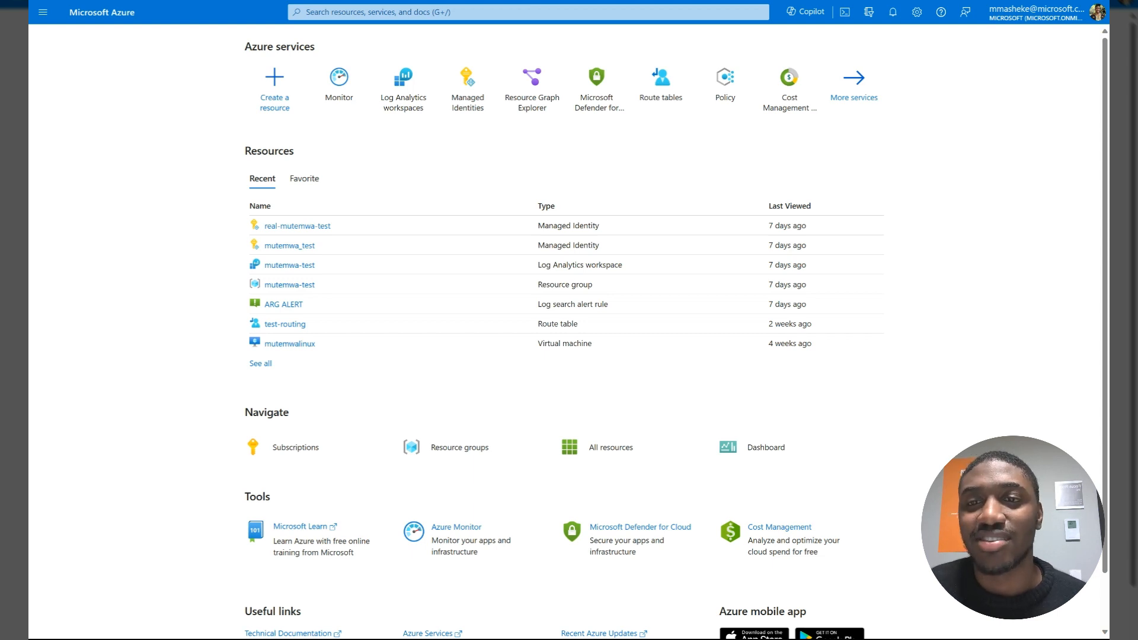
pyautogui.moveTo(630, 446)
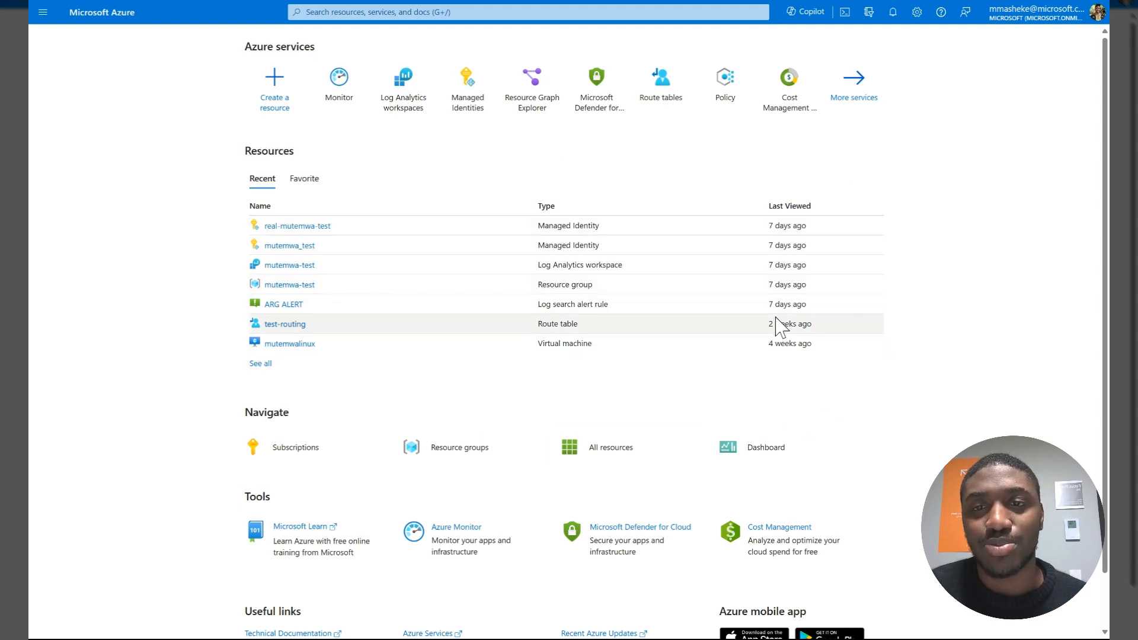
pyautogui.moveTo(377, 186)
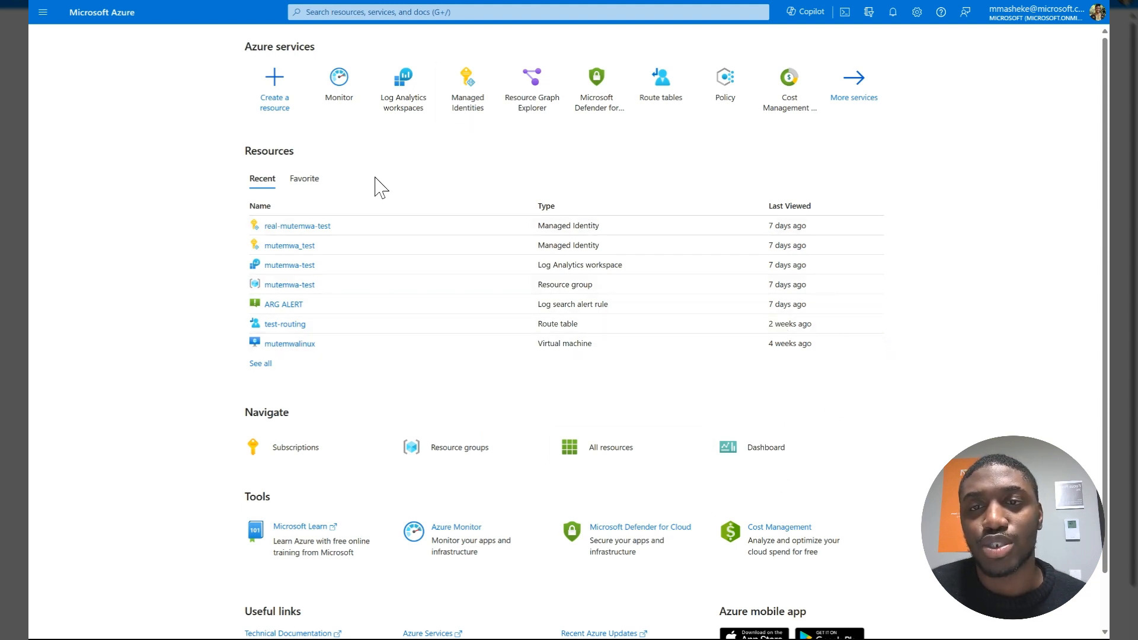
pyautogui.moveTo(337, 84)
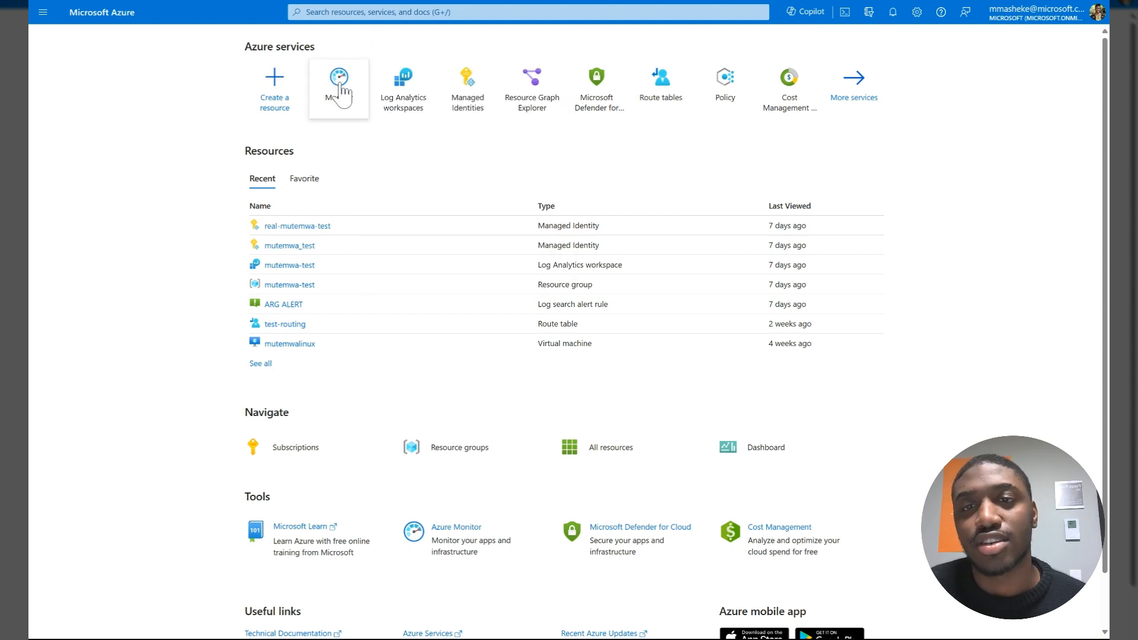
# Open Azure Monitor's Logs query editor and dismiss the example queries gallery.
pyautogui.click(337, 87)
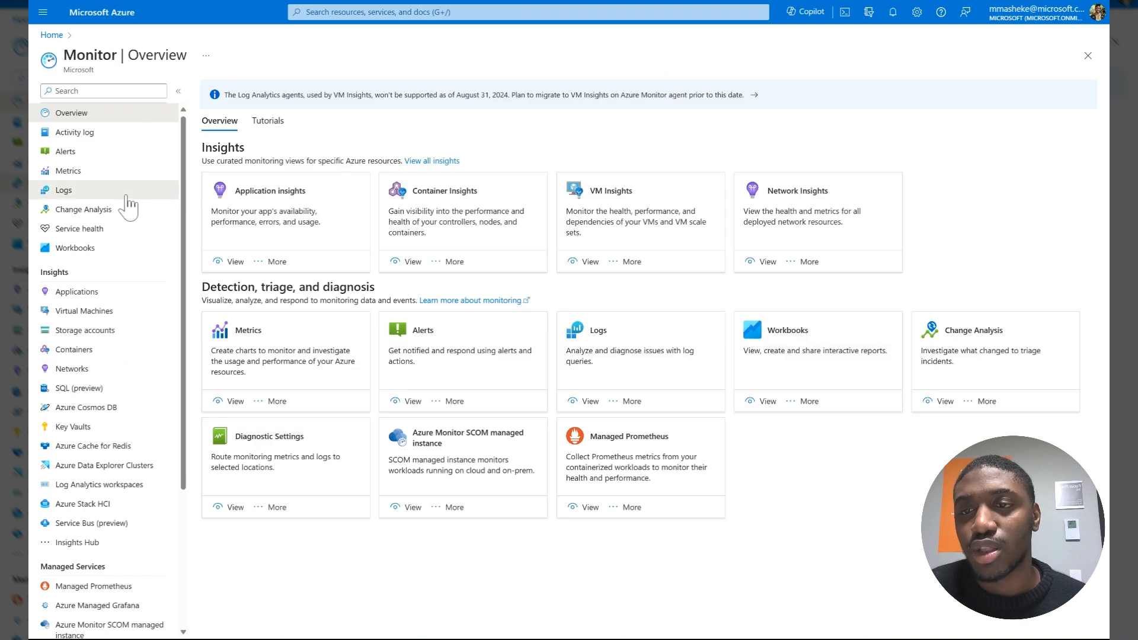
pyautogui.click(64, 190)
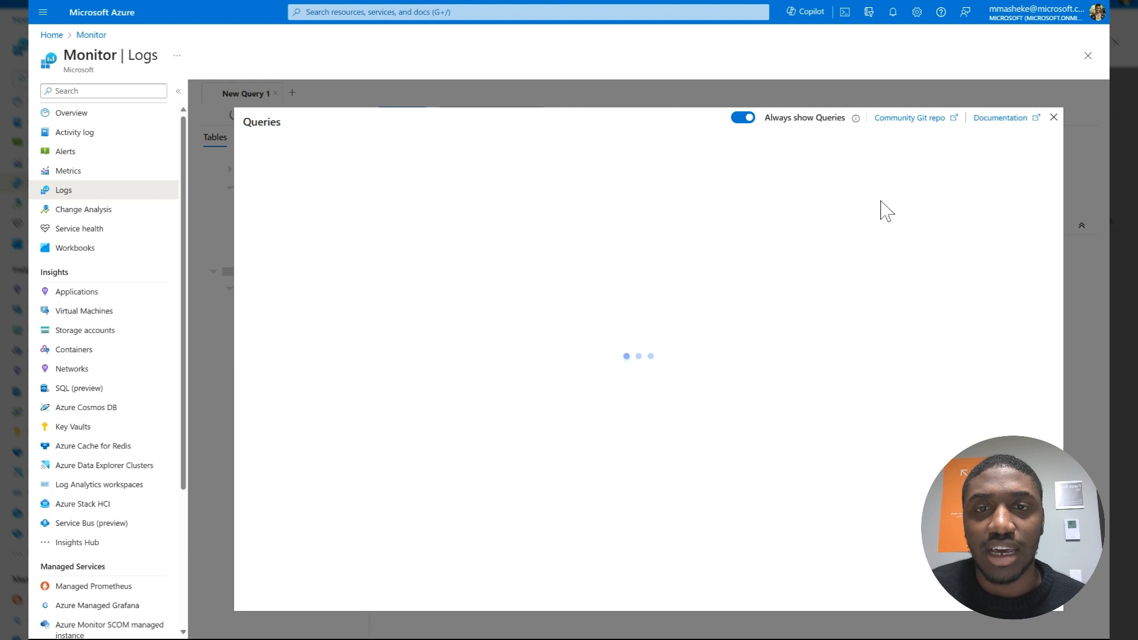
pyautogui.click(1054, 117)
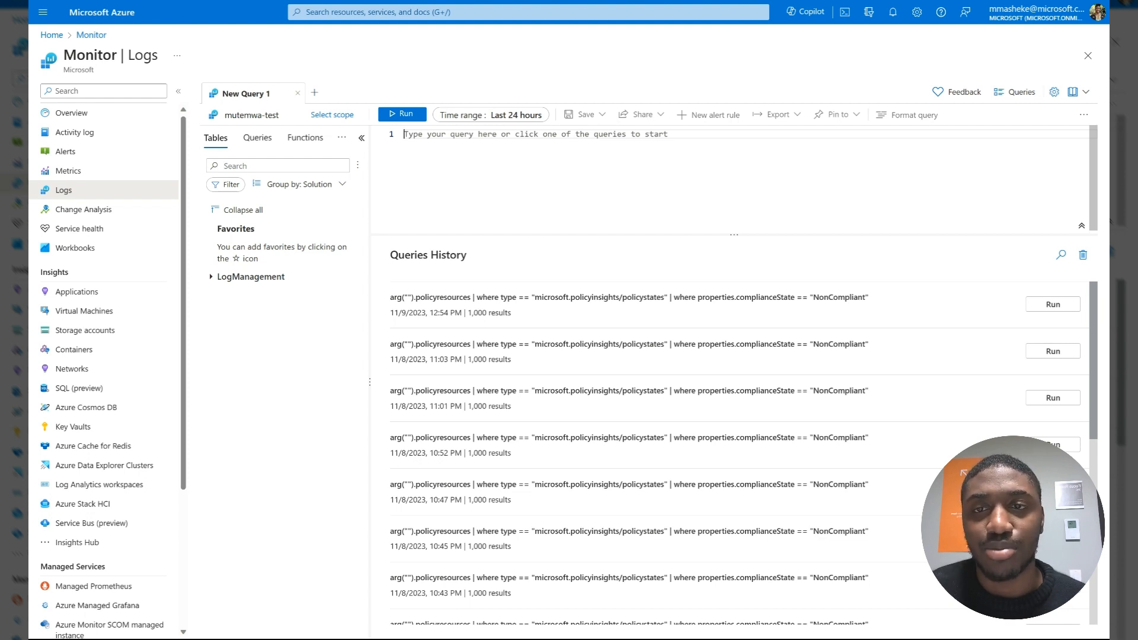
pyautogui.moveTo(284, 123)
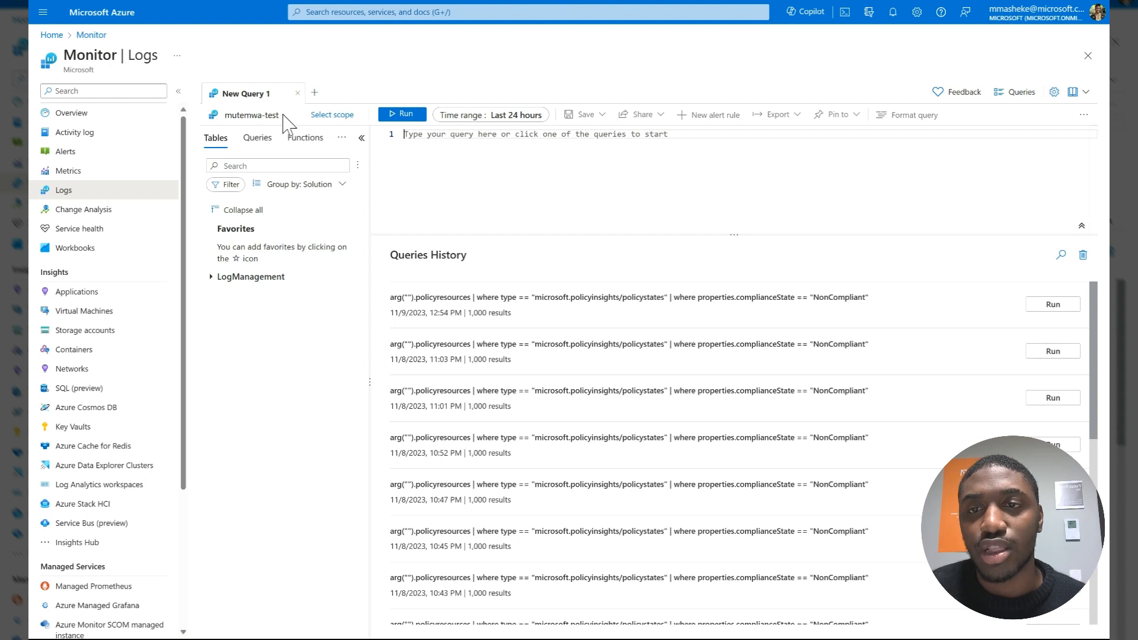
pyautogui.moveTo(356, 153)
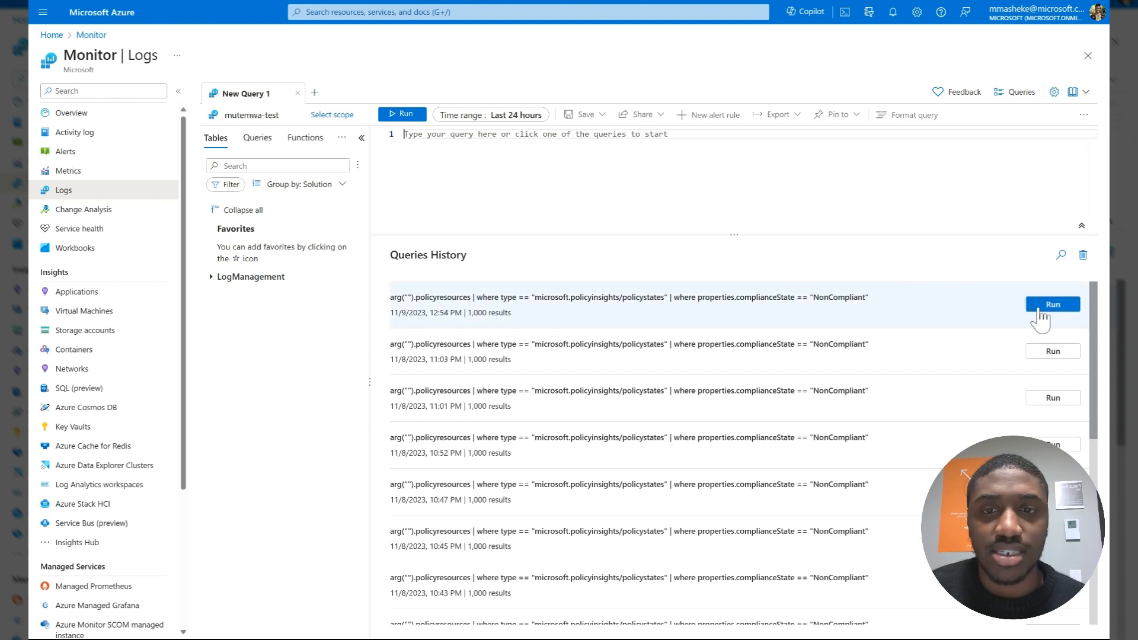
pyautogui.moveTo(1026, 274)
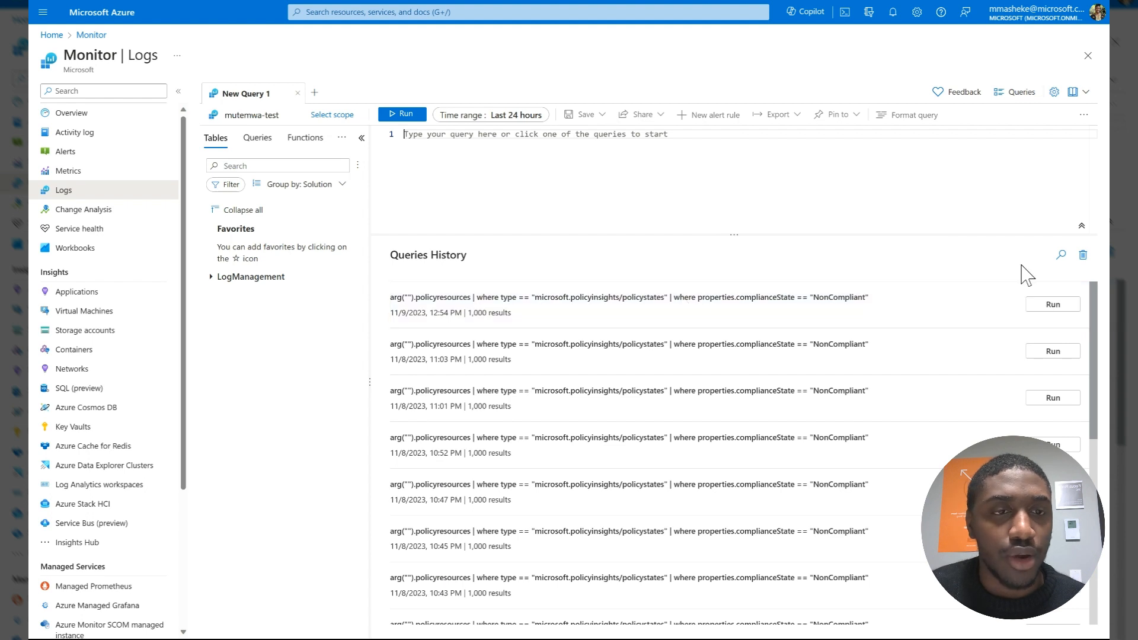
# Load the latest non-compliant policy states query from history and run it, returning 1000 rows.
pyautogui.click(1052, 304)
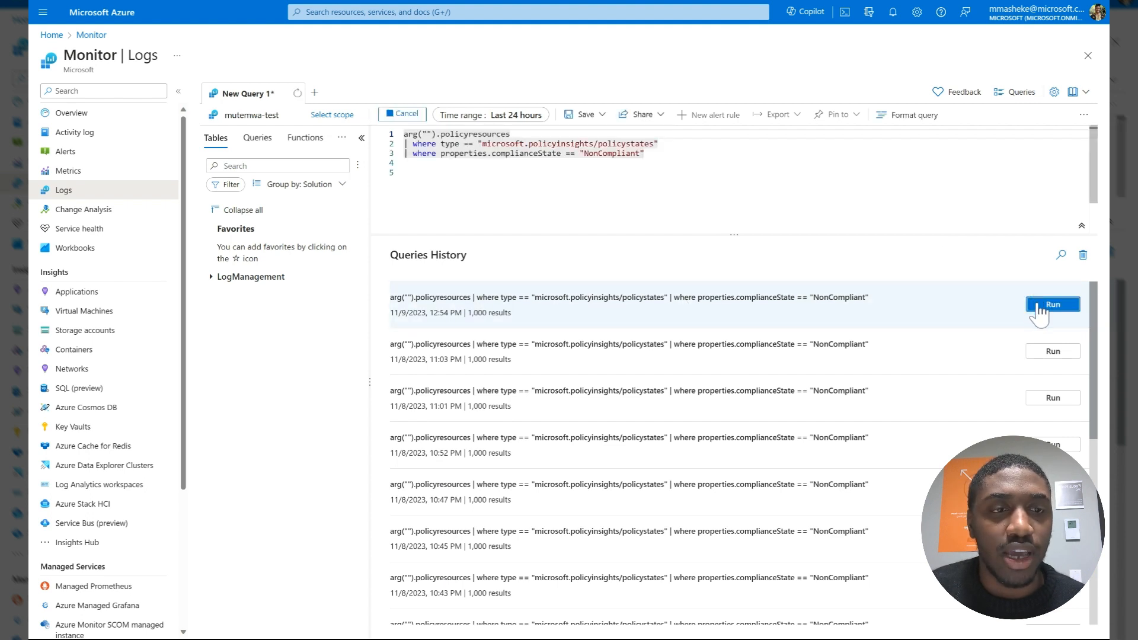
pyautogui.click(1052, 304)
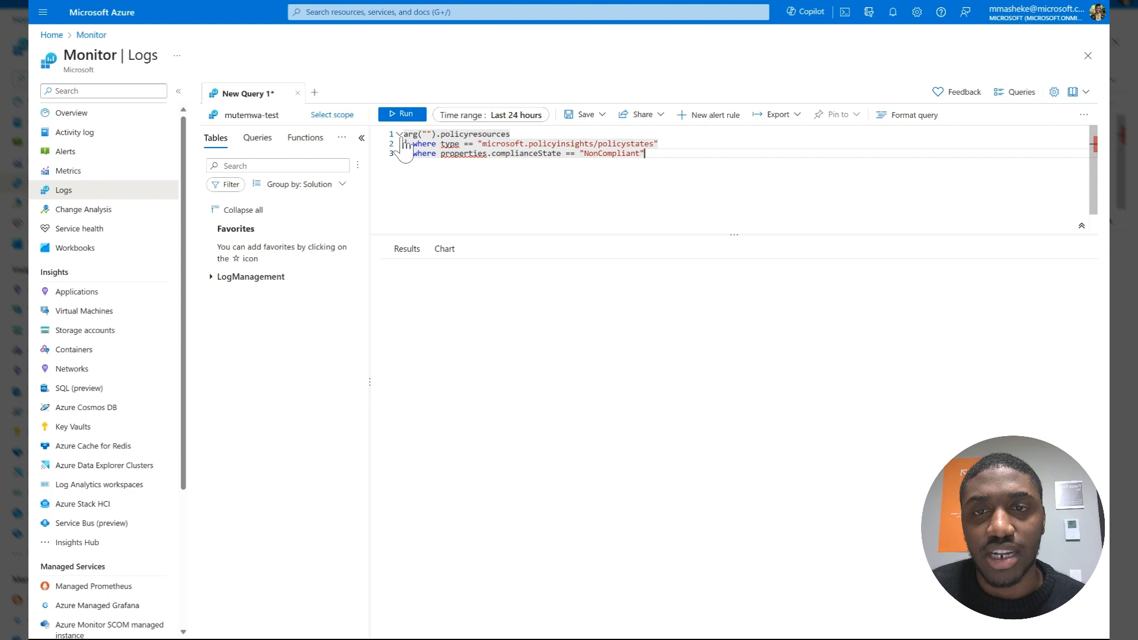
pyautogui.click(401, 113)
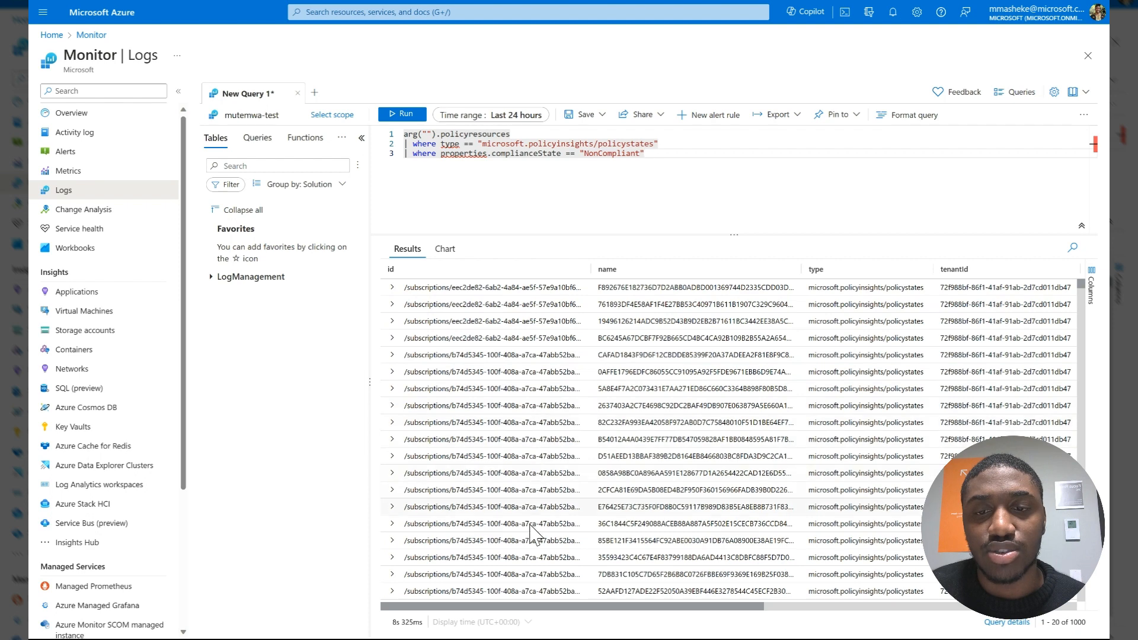
pyautogui.moveTo(686, 294)
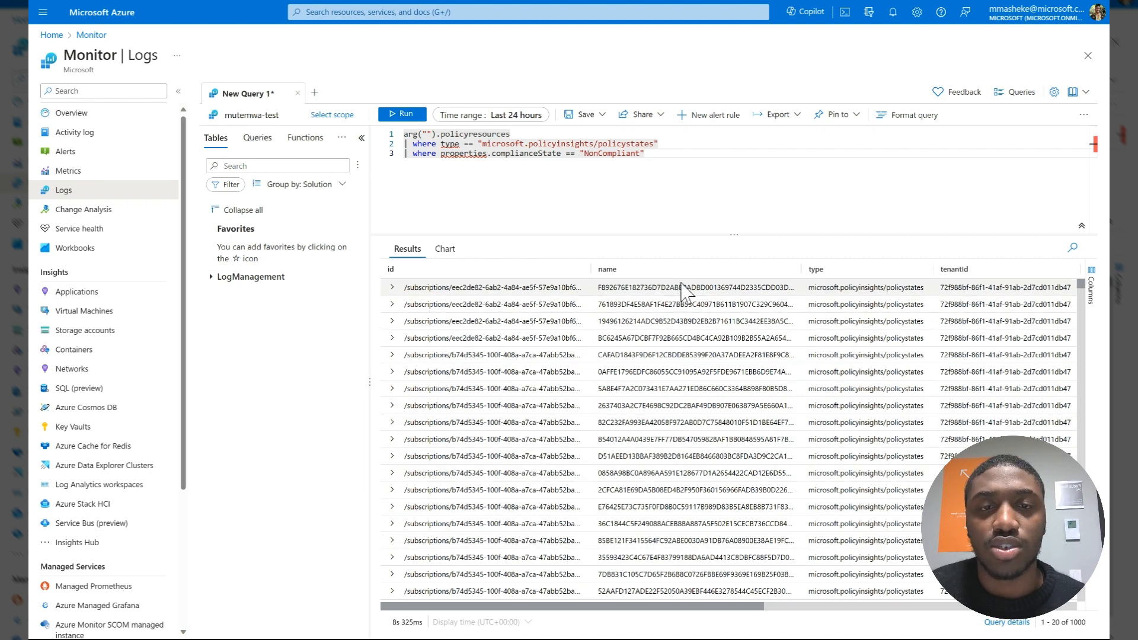
pyautogui.moveTo(661, 298)
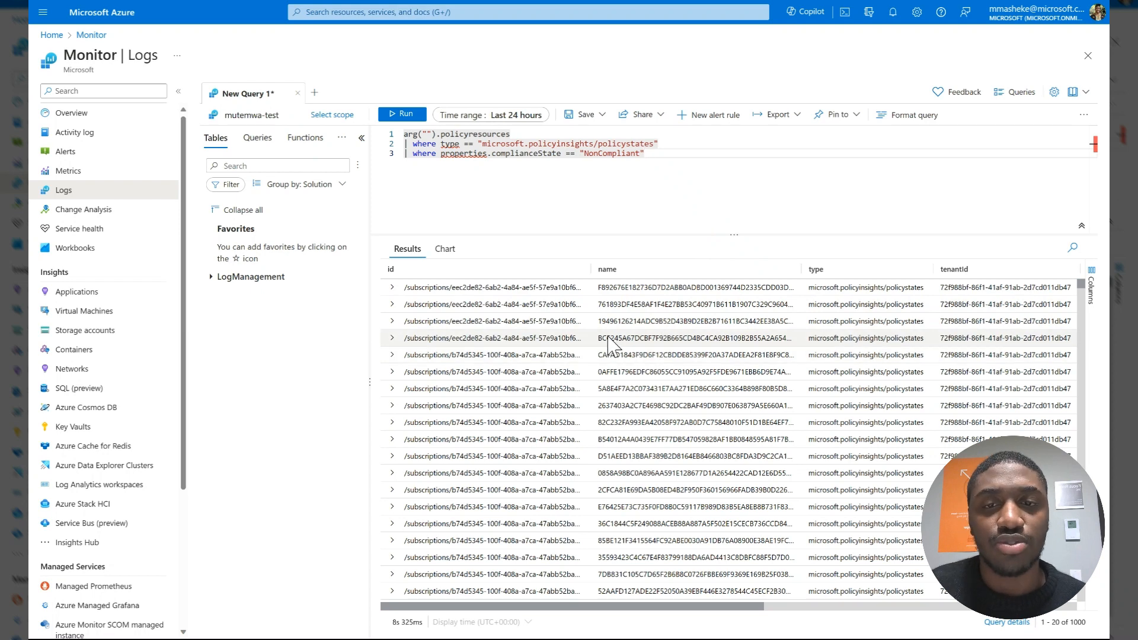
pyautogui.moveTo(624, 304)
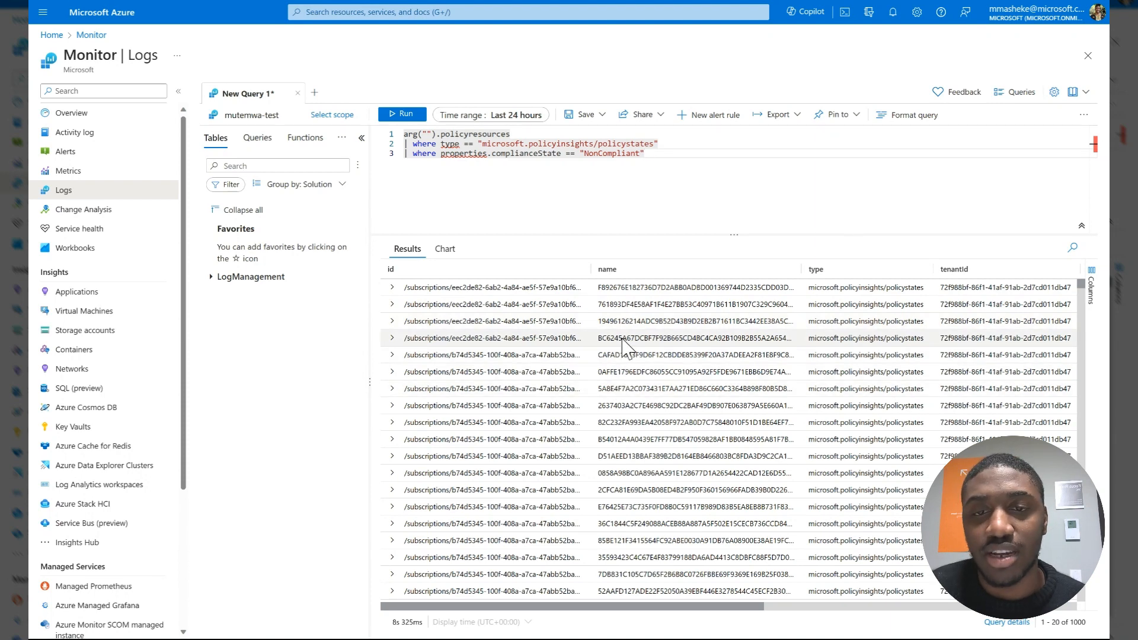
pyautogui.moveTo(631, 332)
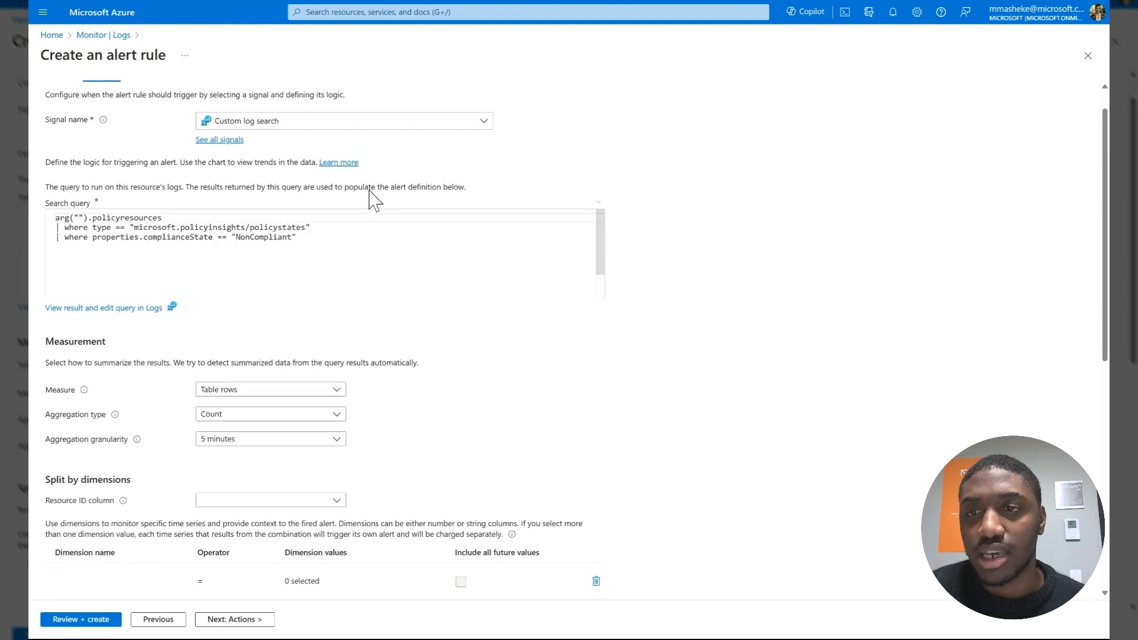
pyautogui.moveTo(443, 356)
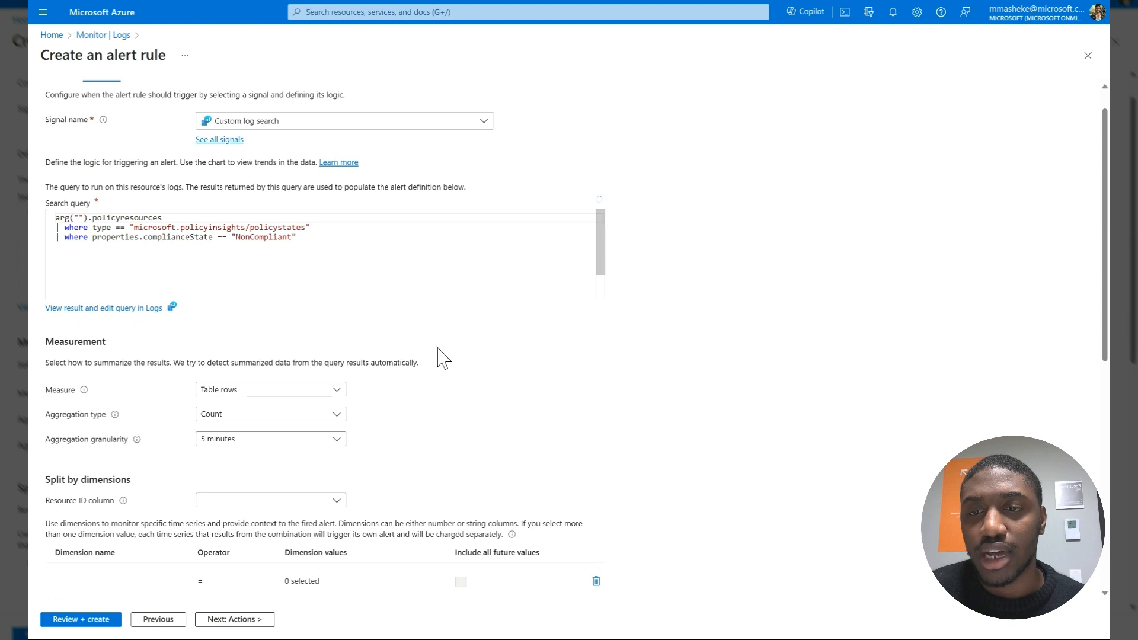
# Make the alert fire when the row count exceeds 5, evaluated every 5 minutes.
pyautogui.scroll(-3)
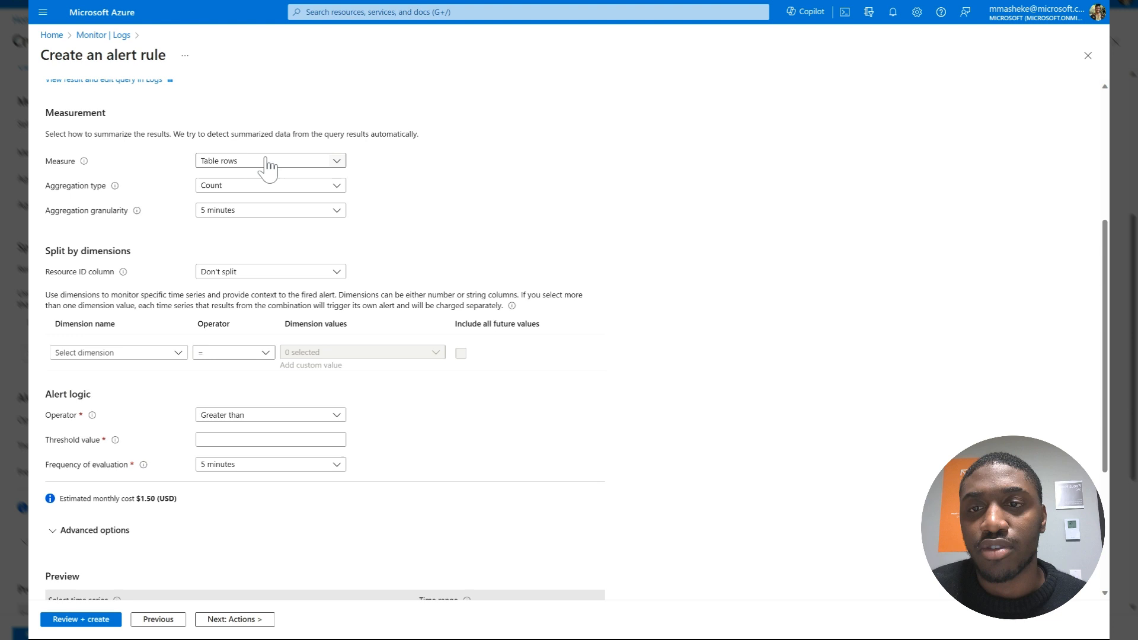
pyautogui.moveTo(262, 210)
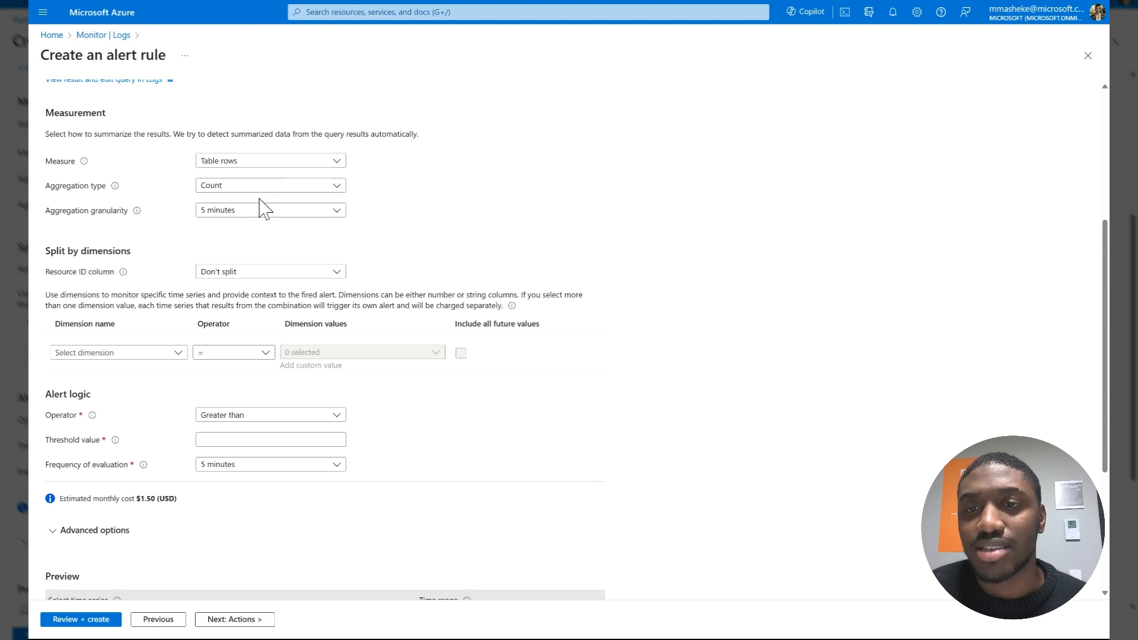
pyautogui.moveTo(269, 189)
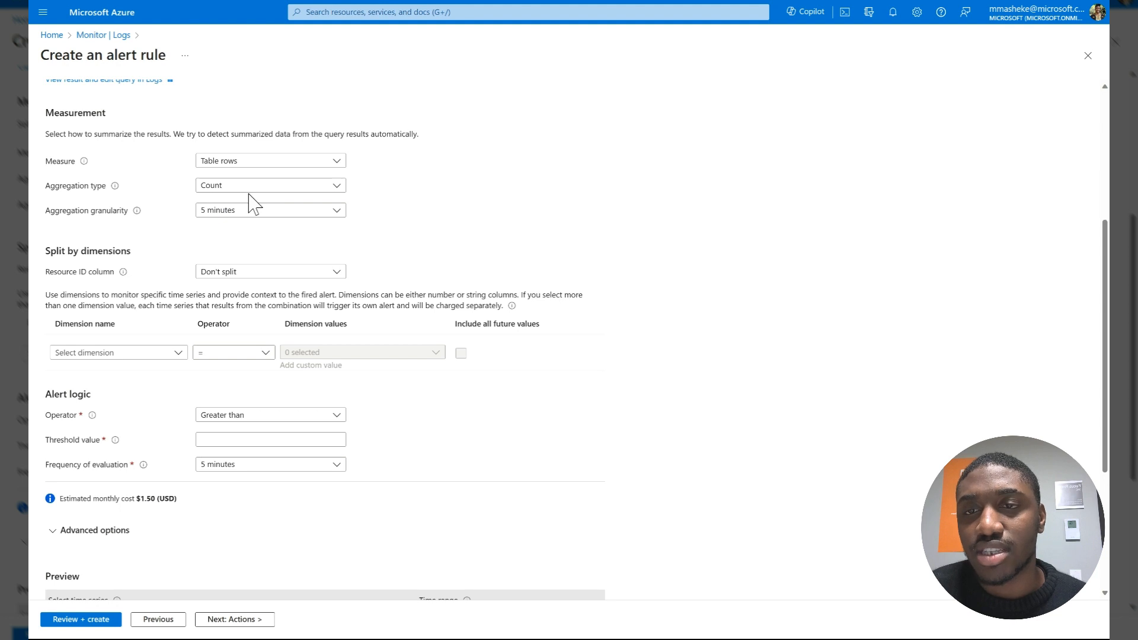
pyautogui.scroll(-3)
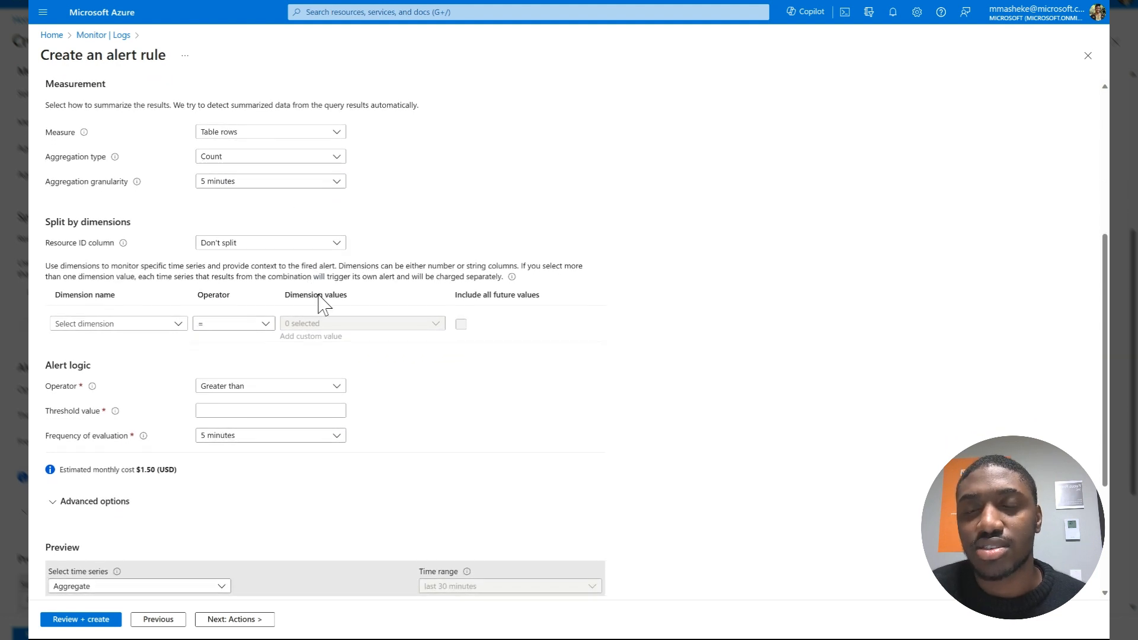
pyautogui.click(270, 410)
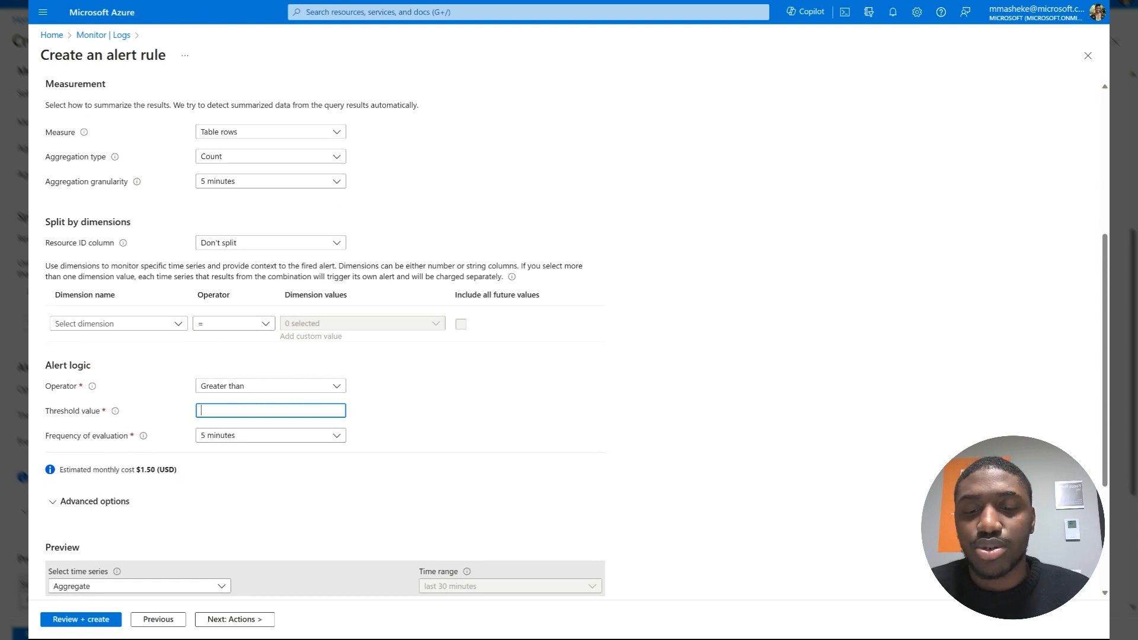
pyautogui.write('5')
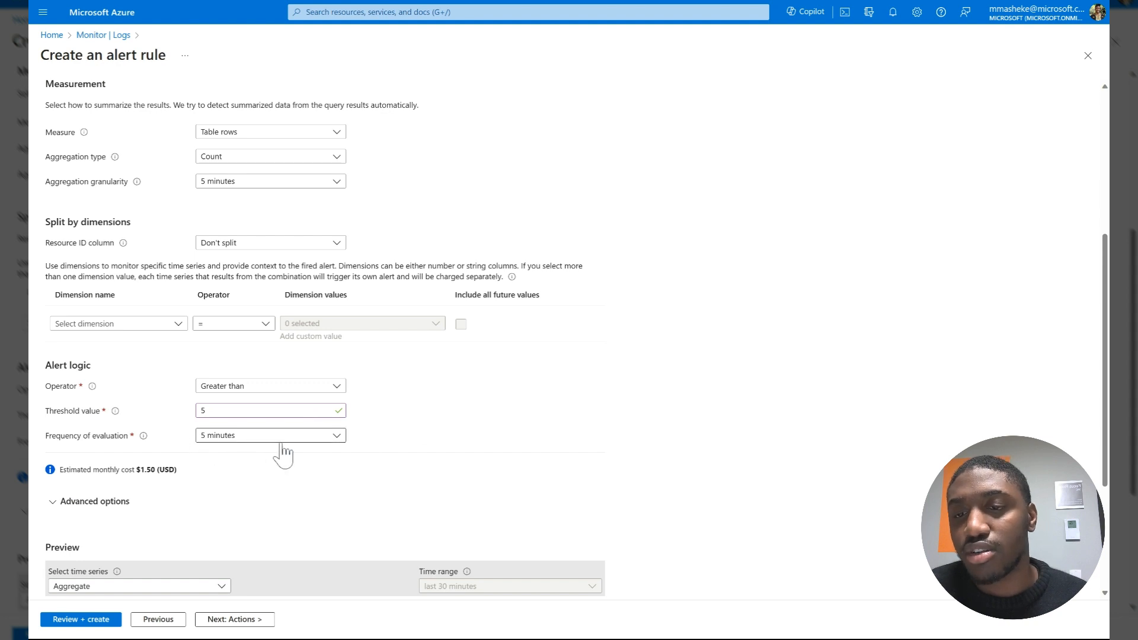
pyautogui.scroll(-3)
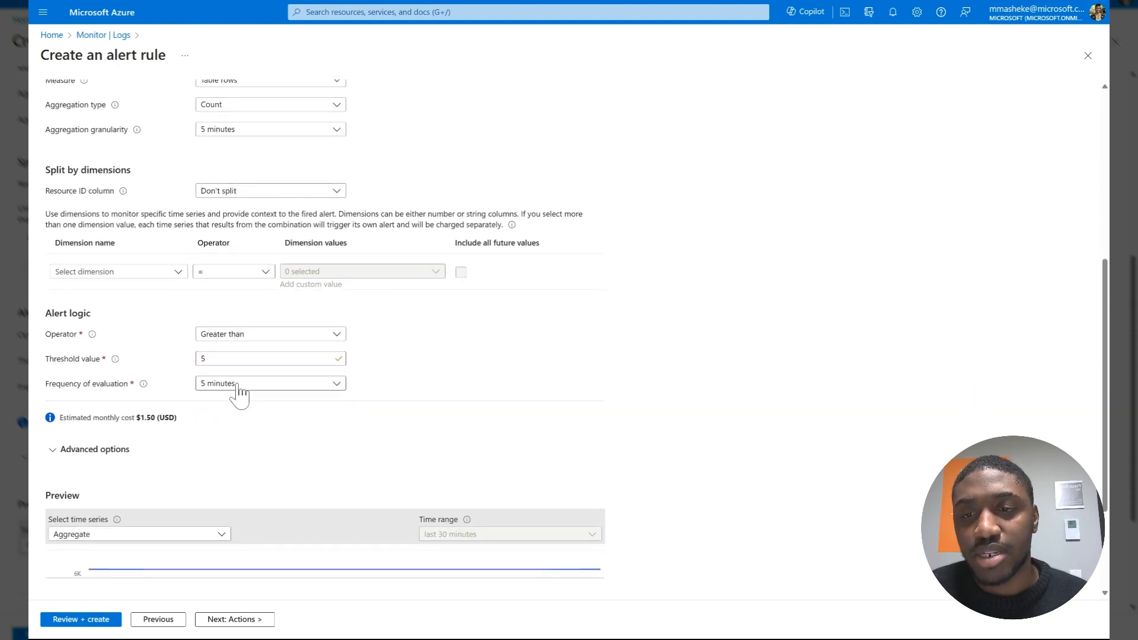
pyautogui.moveTo(252, 394)
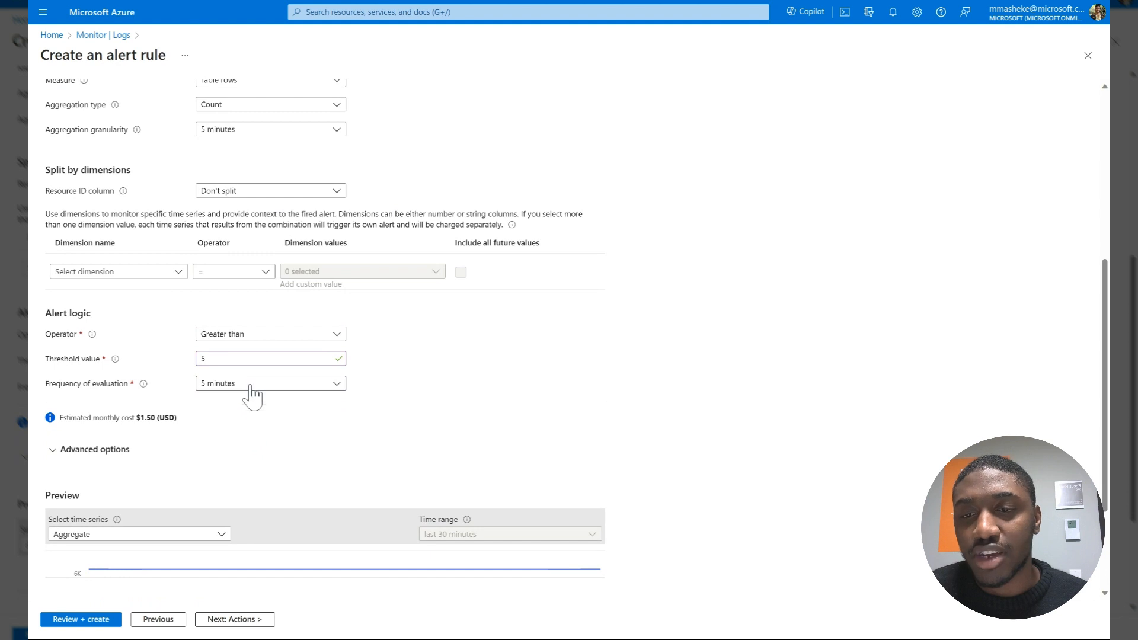
pyautogui.click(270, 383)
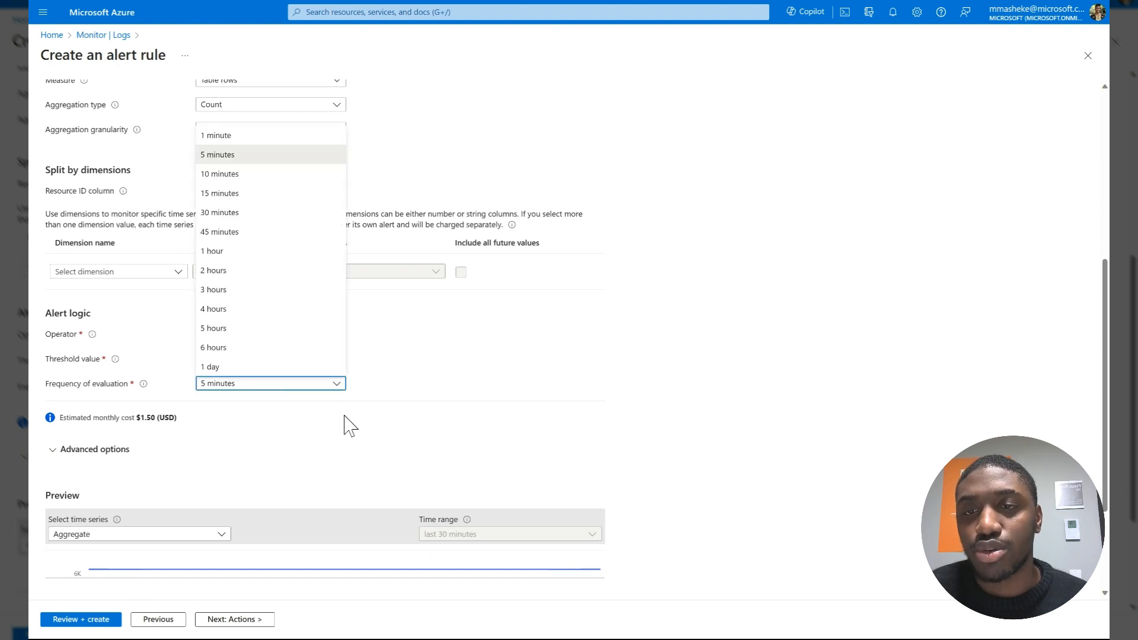
pyautogui.click(217, 154)
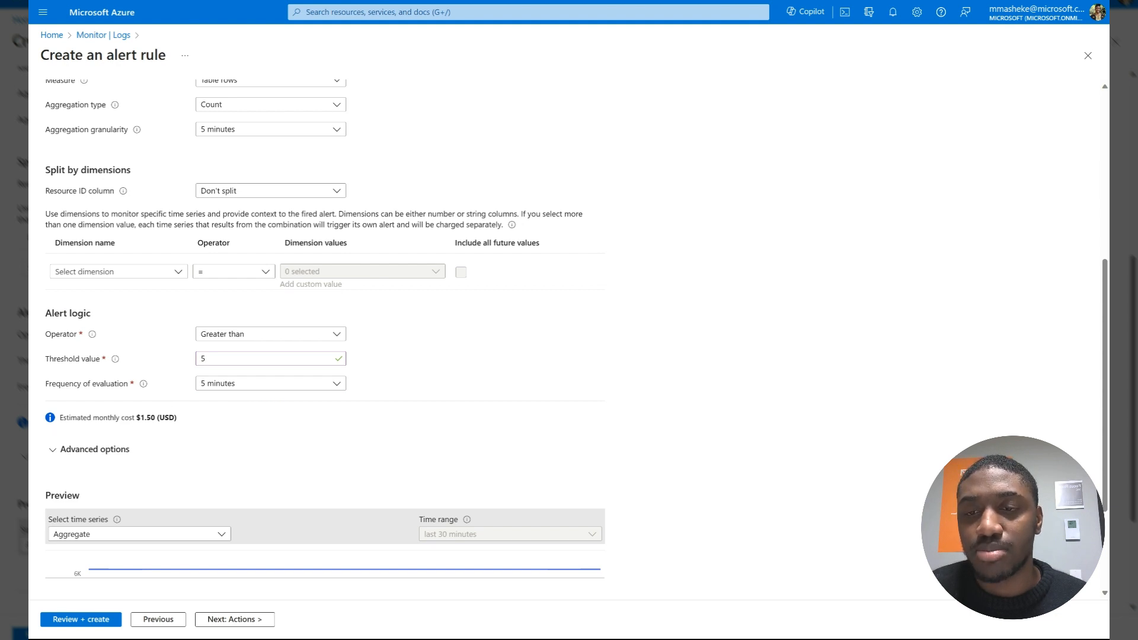
pyautogui.scroll(-3)
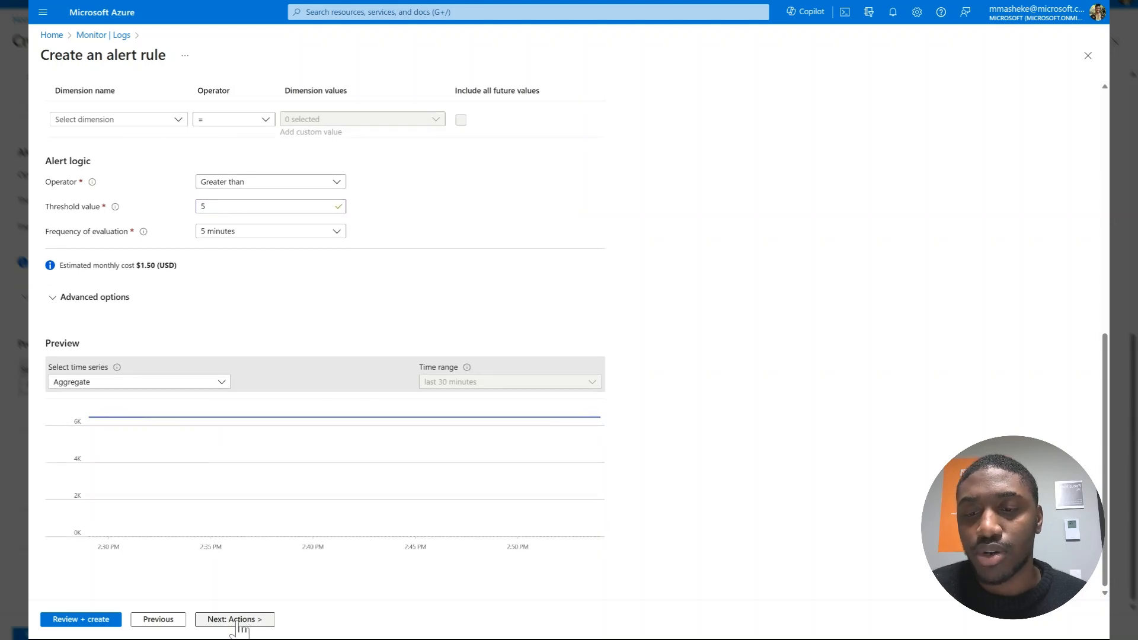
# Attach the RecommendedAlertRules-AG-1 action group, with its one email action, to the rule.
pyautogui.click(233, 619)
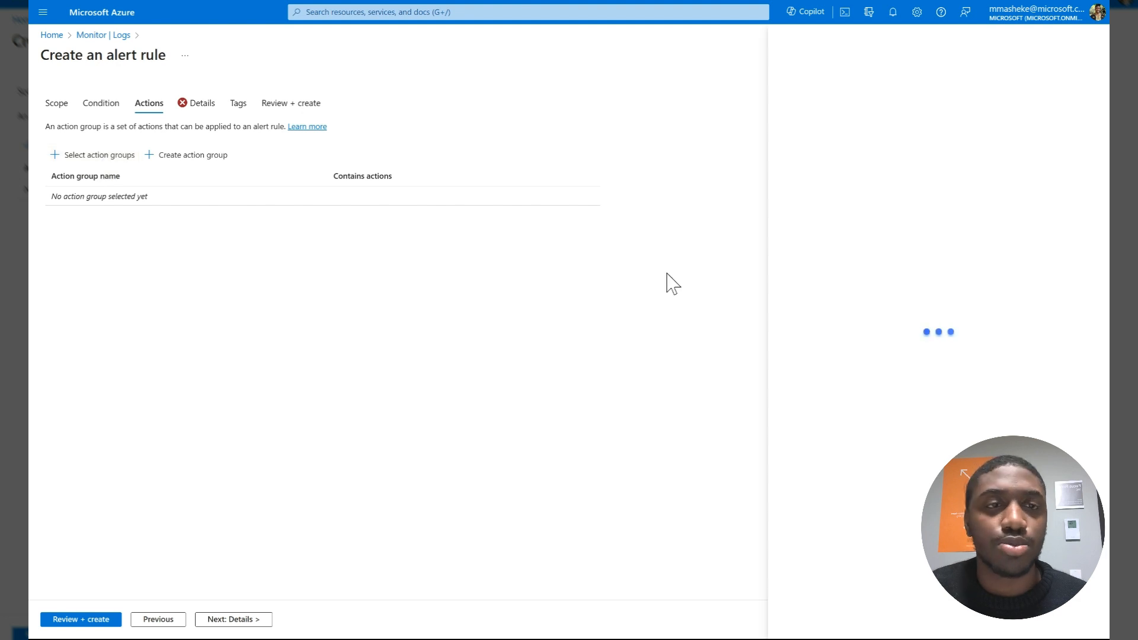
pyautogui.click(98, 155)
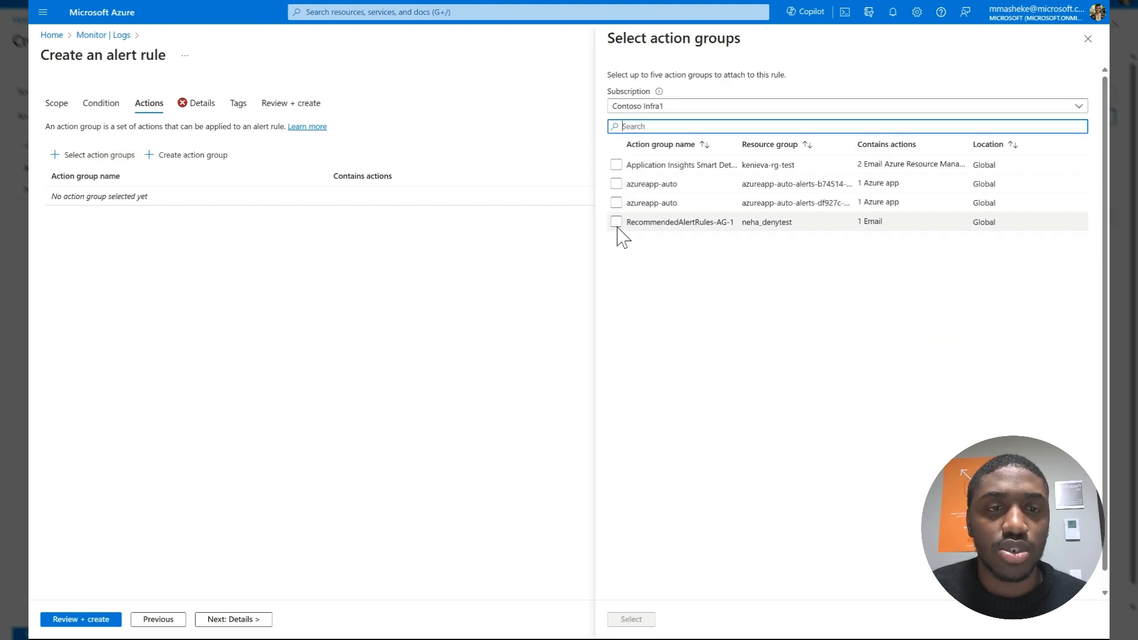
pyautogui.click(617, 222)
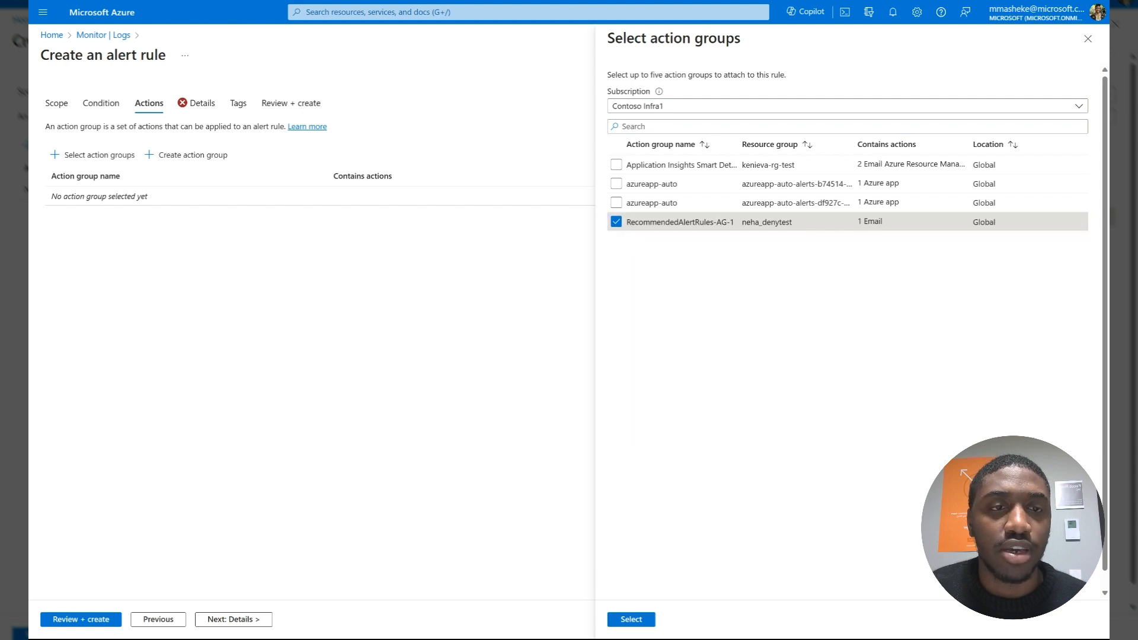
pyautogui.moveTo(829, 323)
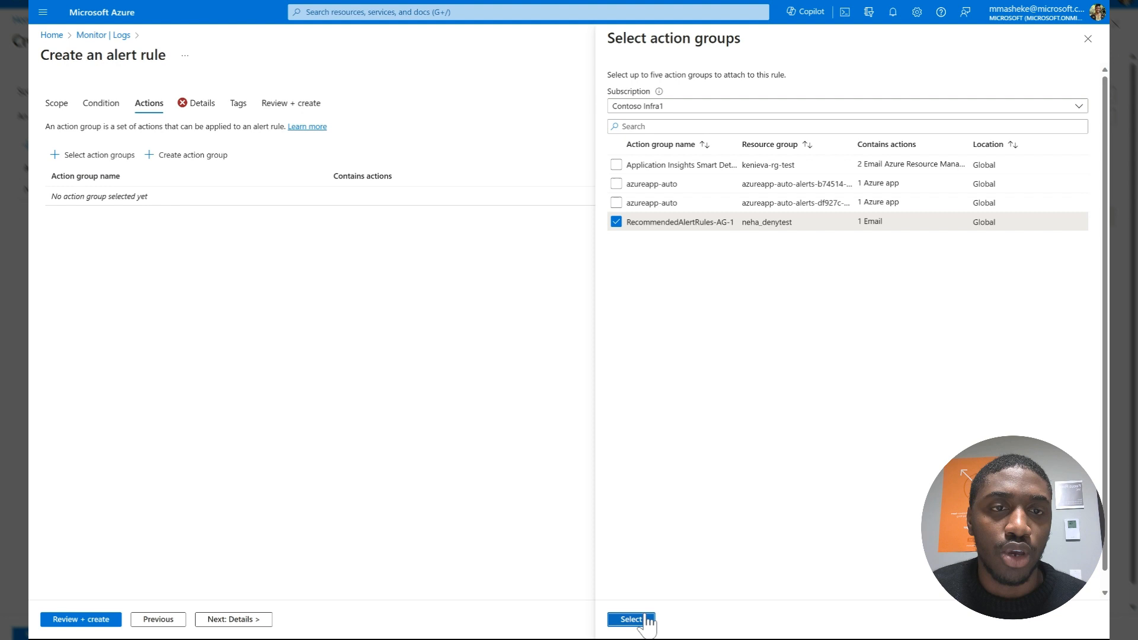
pyautogui.click(630, 619)
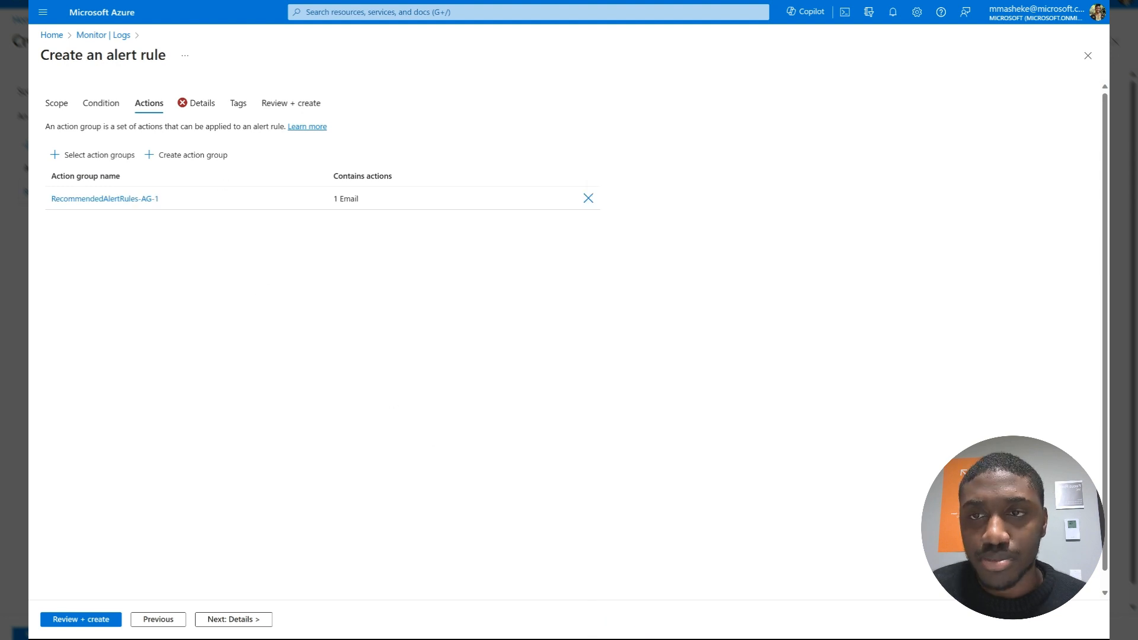
pyautogui.moveTo(233, 619)
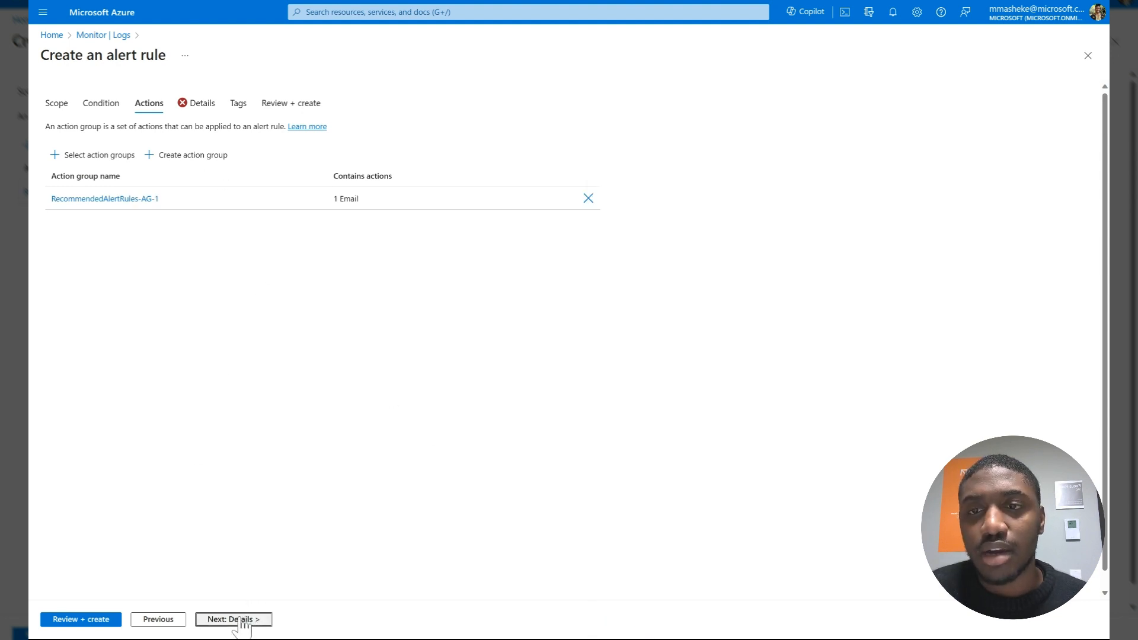
# Place the rule under the Contoso Infra1 subscription with severity 3 - Informational.
pyautogui.click(232, 619)
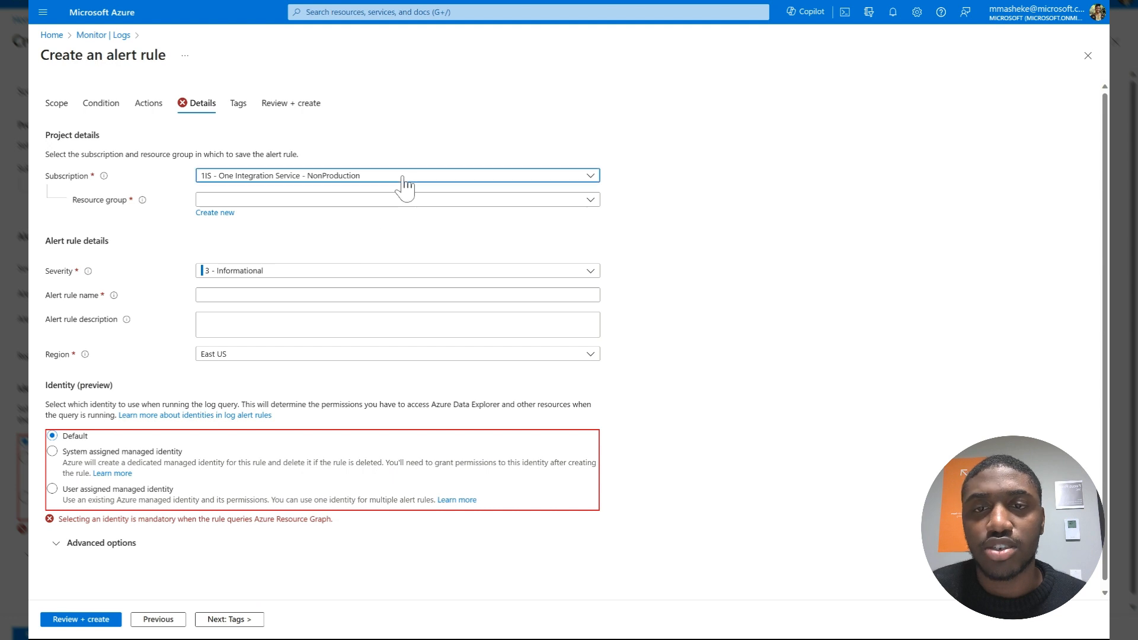
pyautogui.click(397, 199)
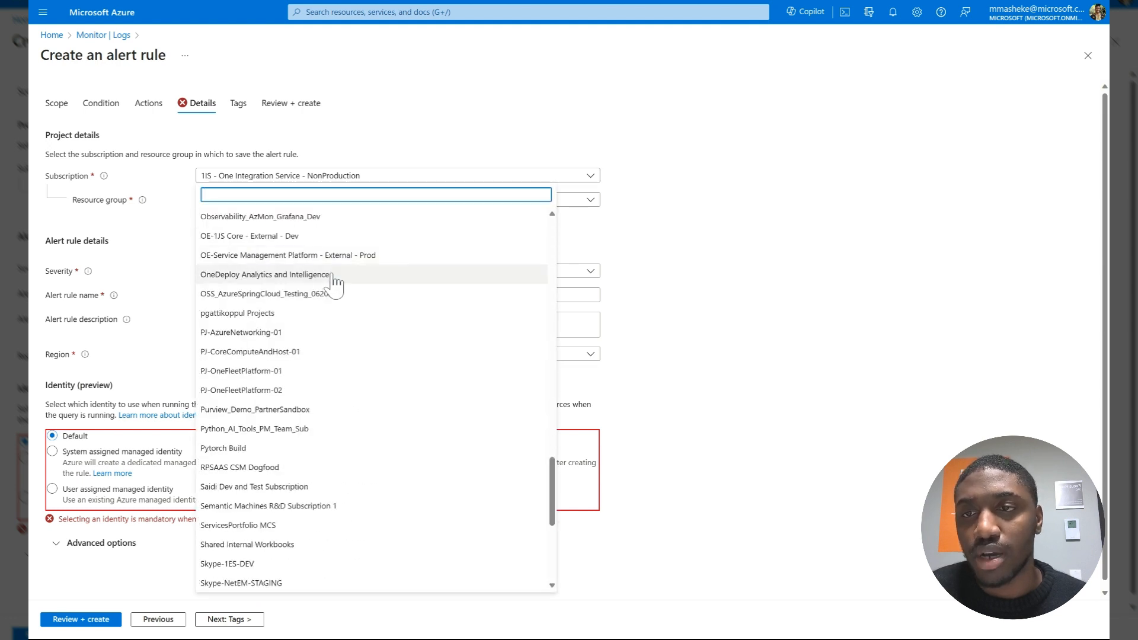
pyautogui.scroll(3)
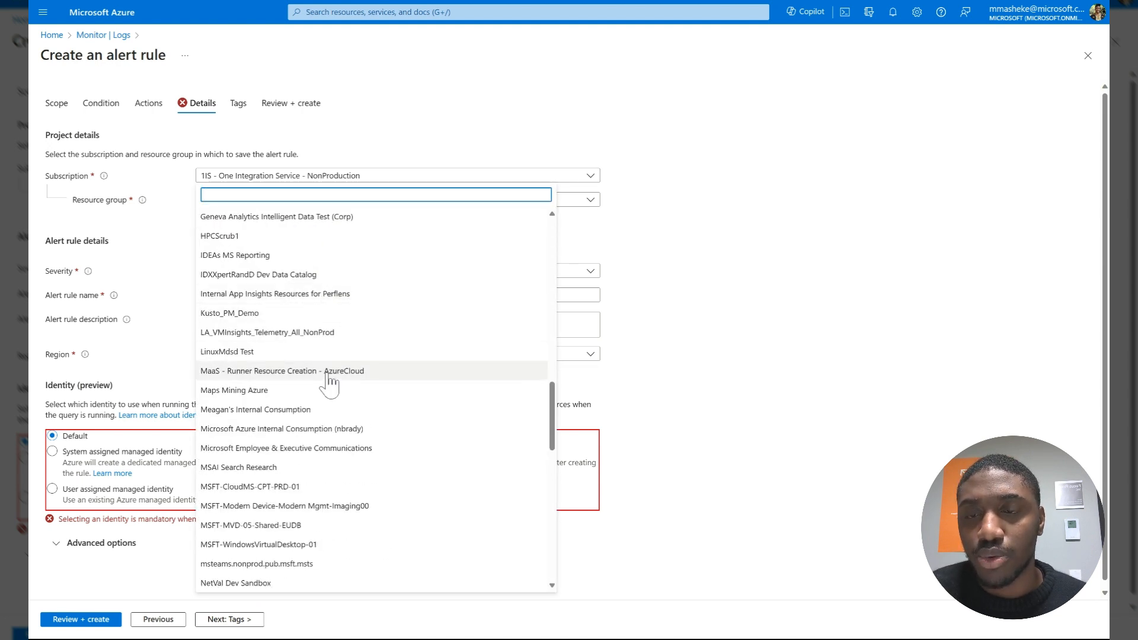
pyautogui.scroll(3)
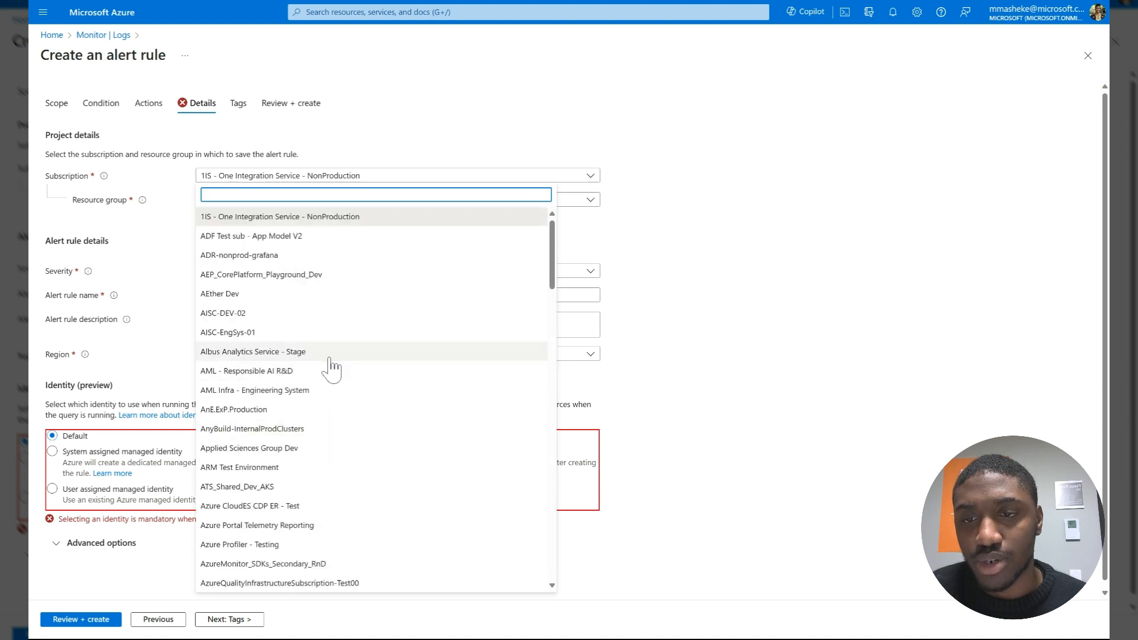
pyautogui.scroll(-3)
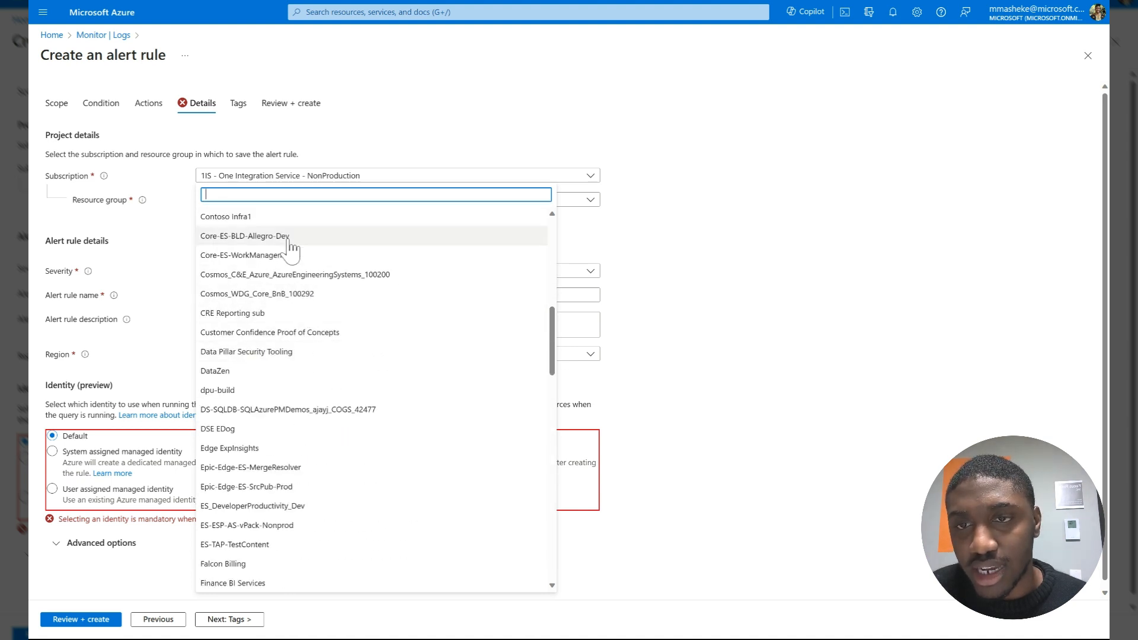
pyautogui.click(226, 216)
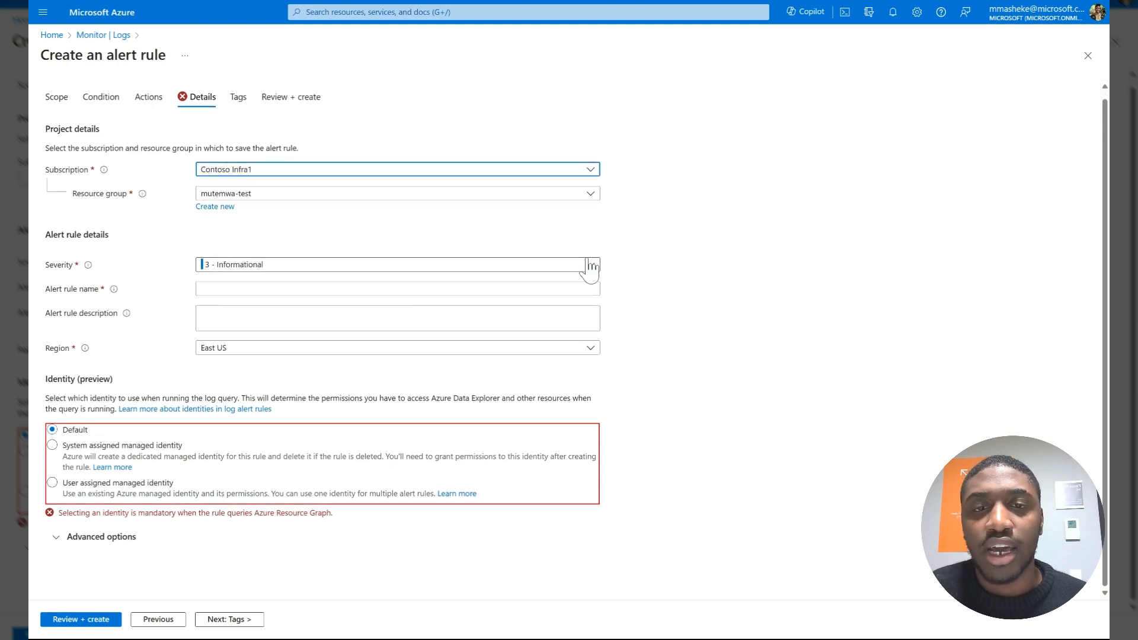
pyautogui.click(398, 264)
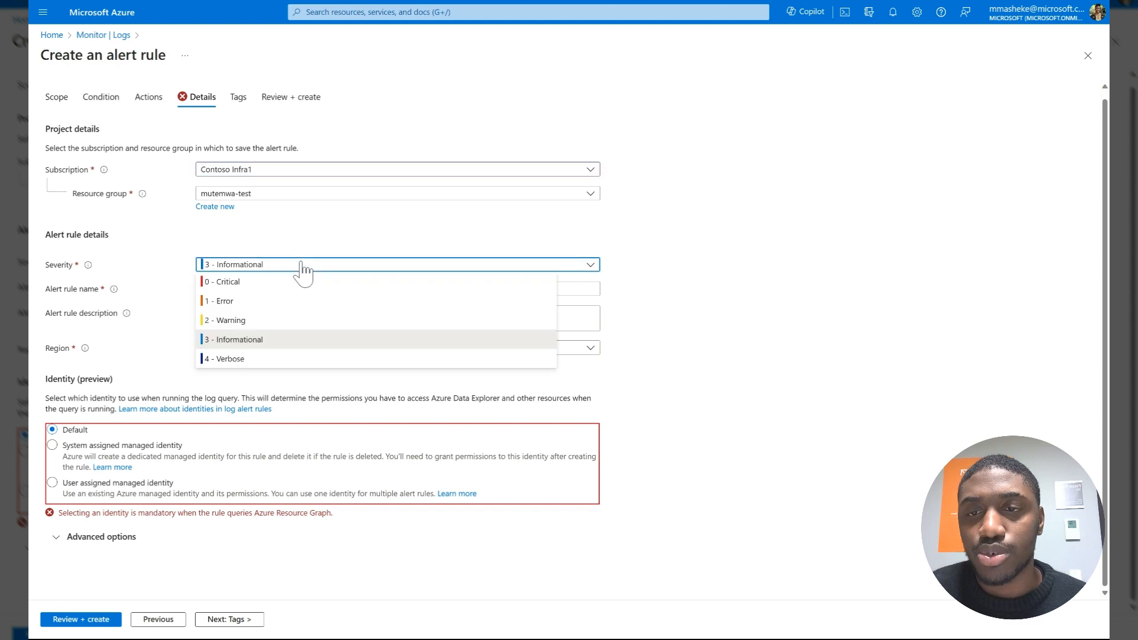
pyautogui.moveTo(314, 324)
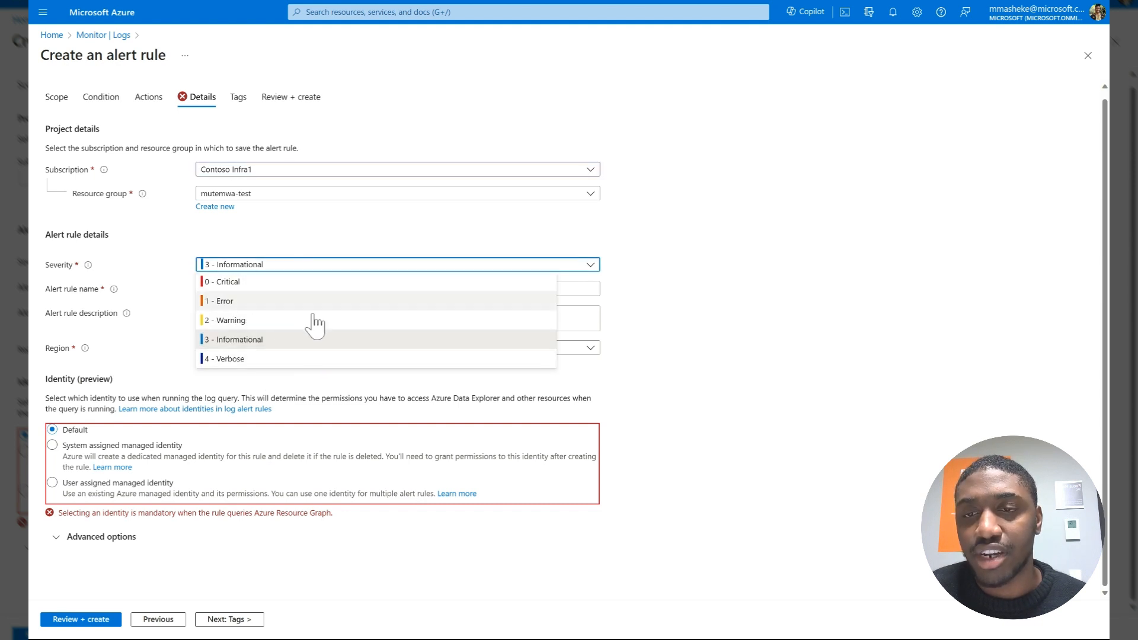
pyautogui.moveTo(320, 346)
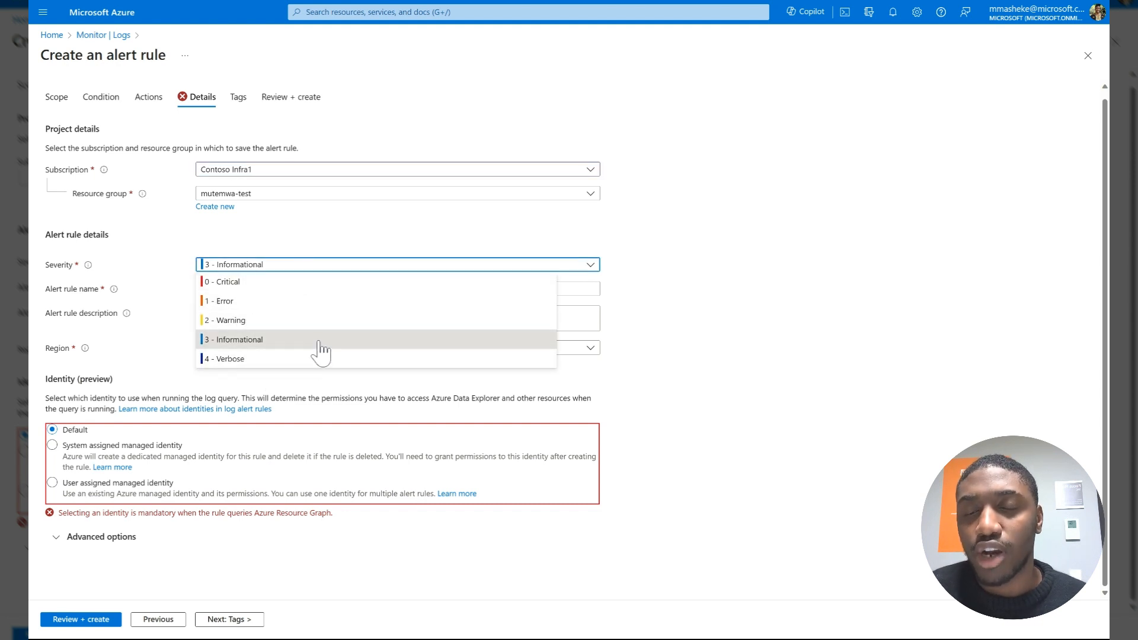
pyautogui.click(232, 339)
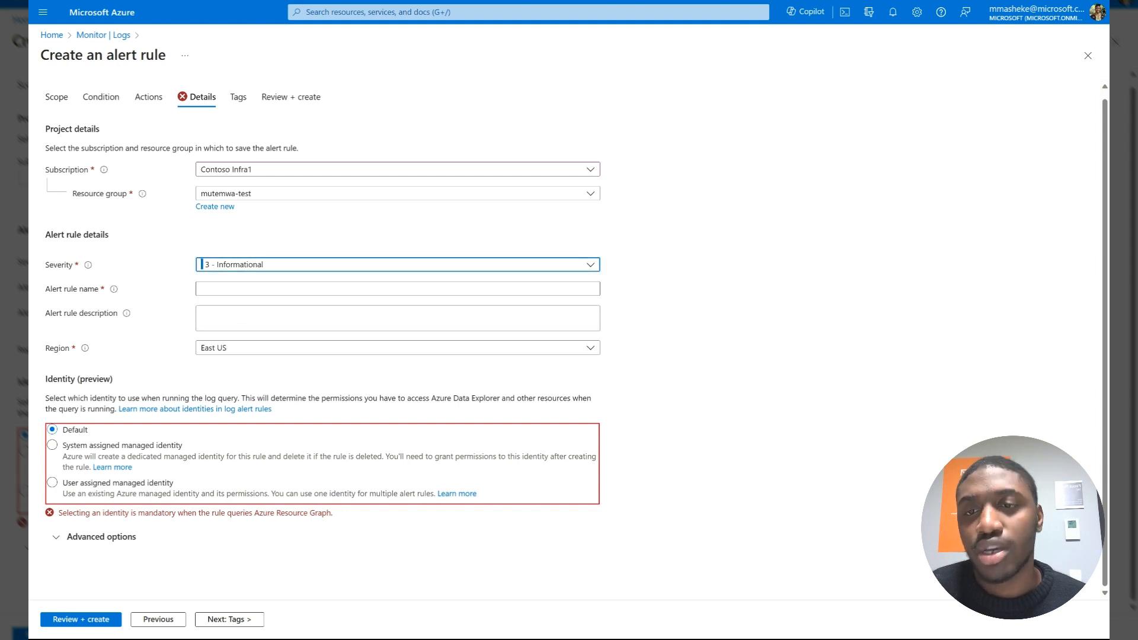
# Name the alert rule 'policy test alert'.
pyautogui.click(398, 288)
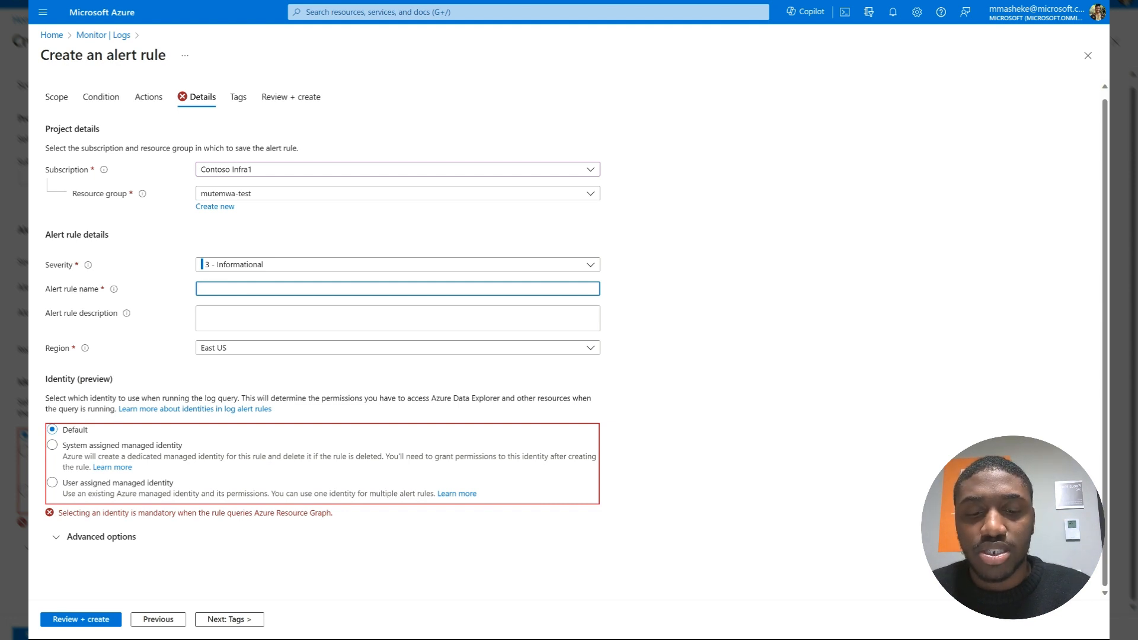
pyautogui.write('policy')
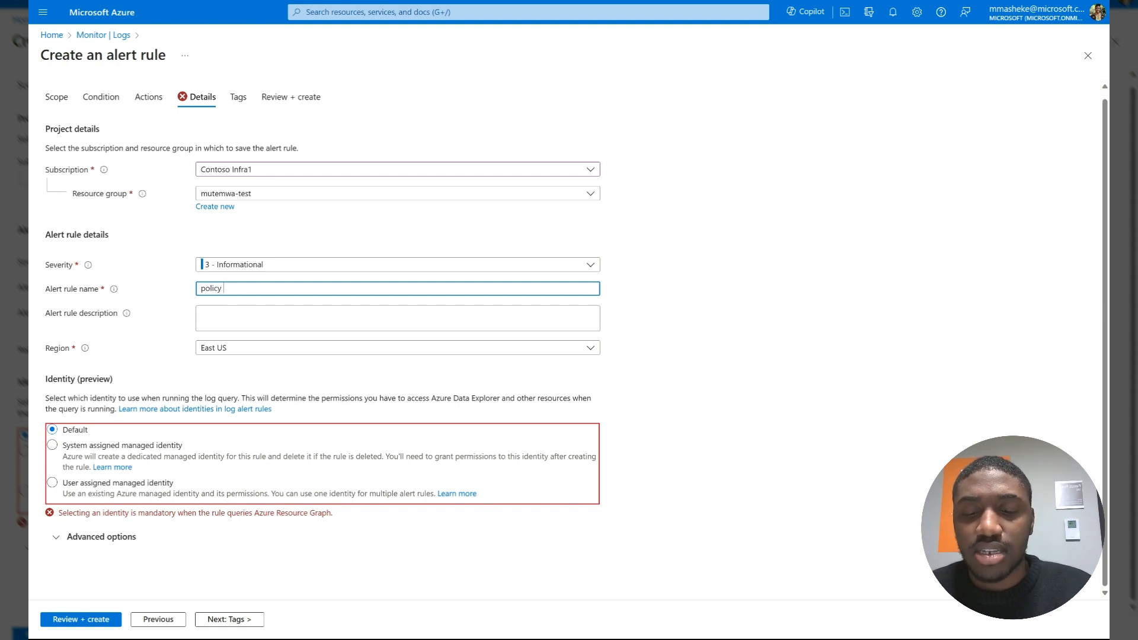
pyautogui.write('test ales')
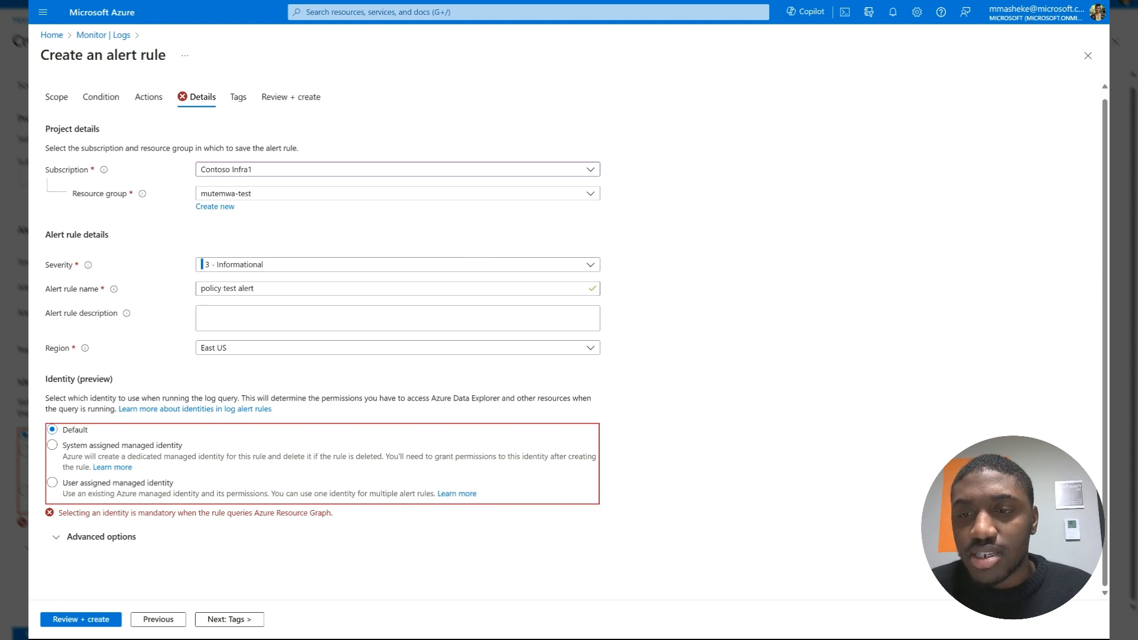
# Give the rule the user-assigned managed identity real-mutemwa-test from the Contoso Infra1 subscription.
pyautogui.click(52, 482)
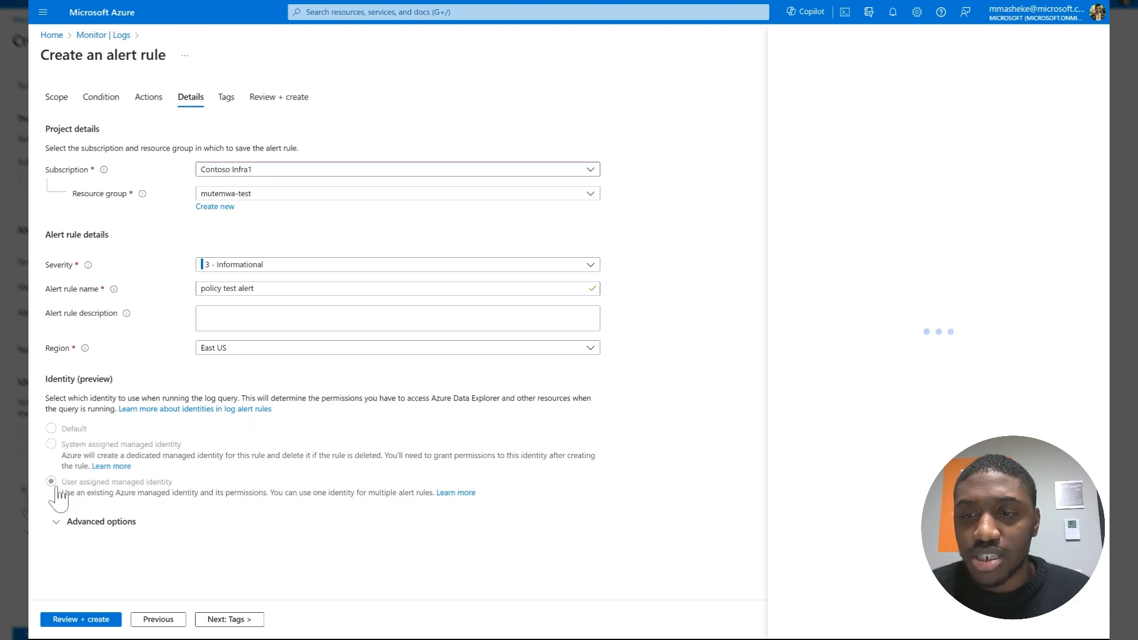
pyautogui.click(52, 481)
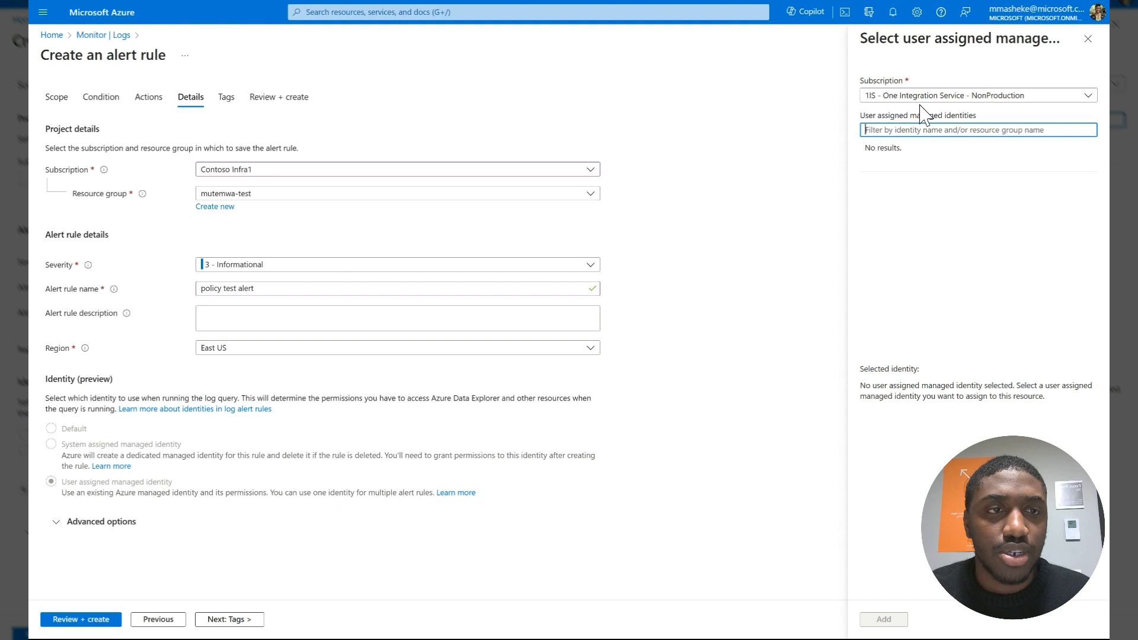
pyautogui.click(977, 95)
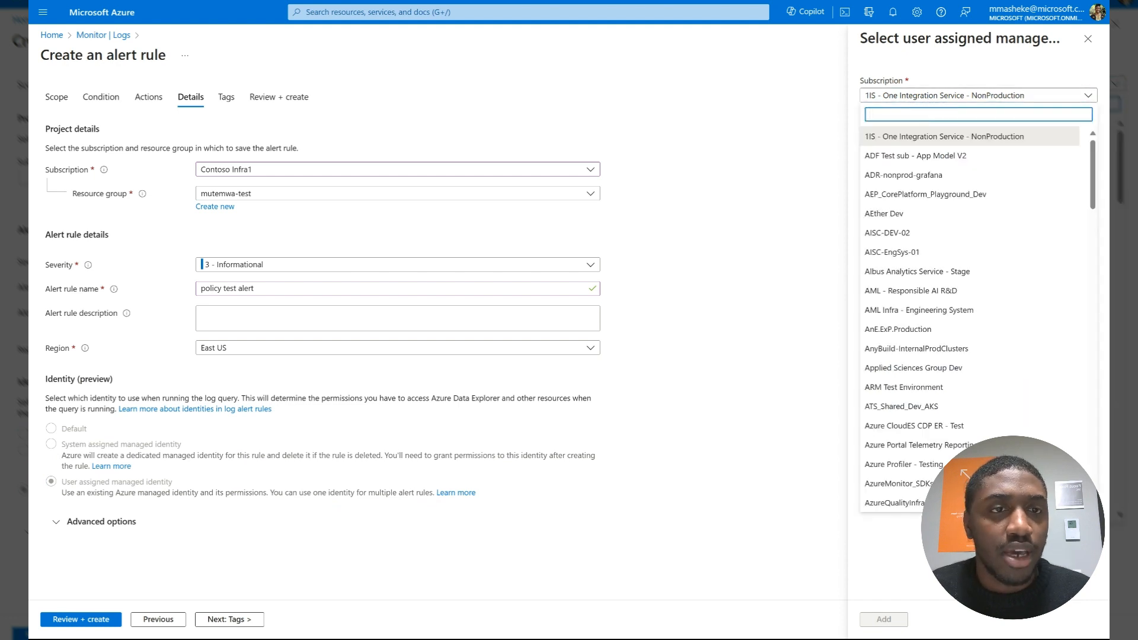
pyautogui.scroll(-3)
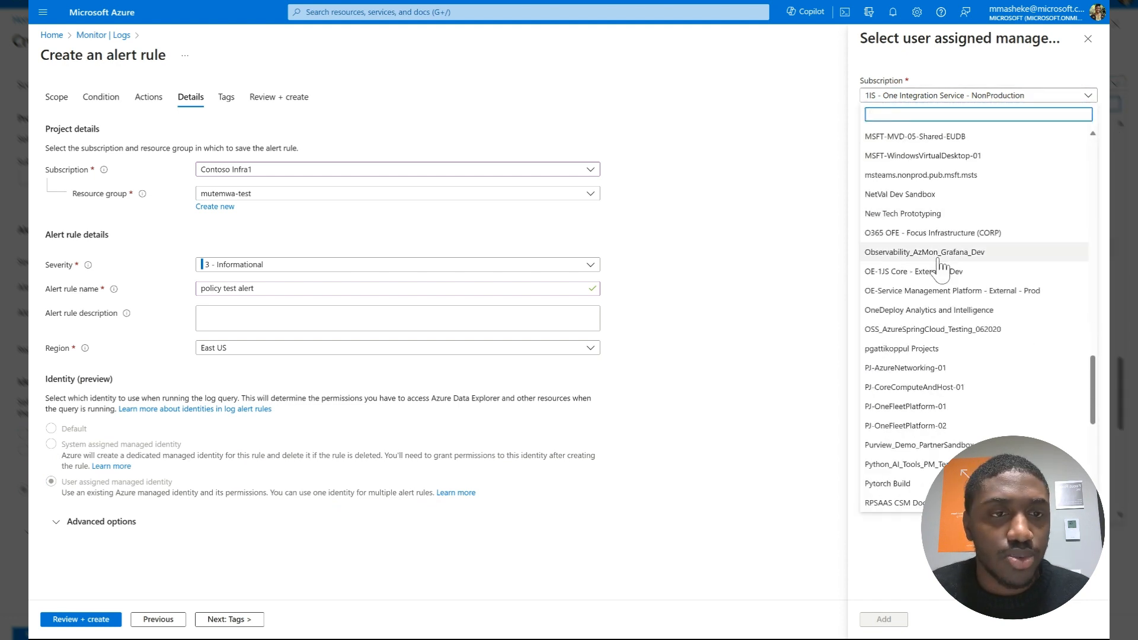
pyautogui.scroll(3)
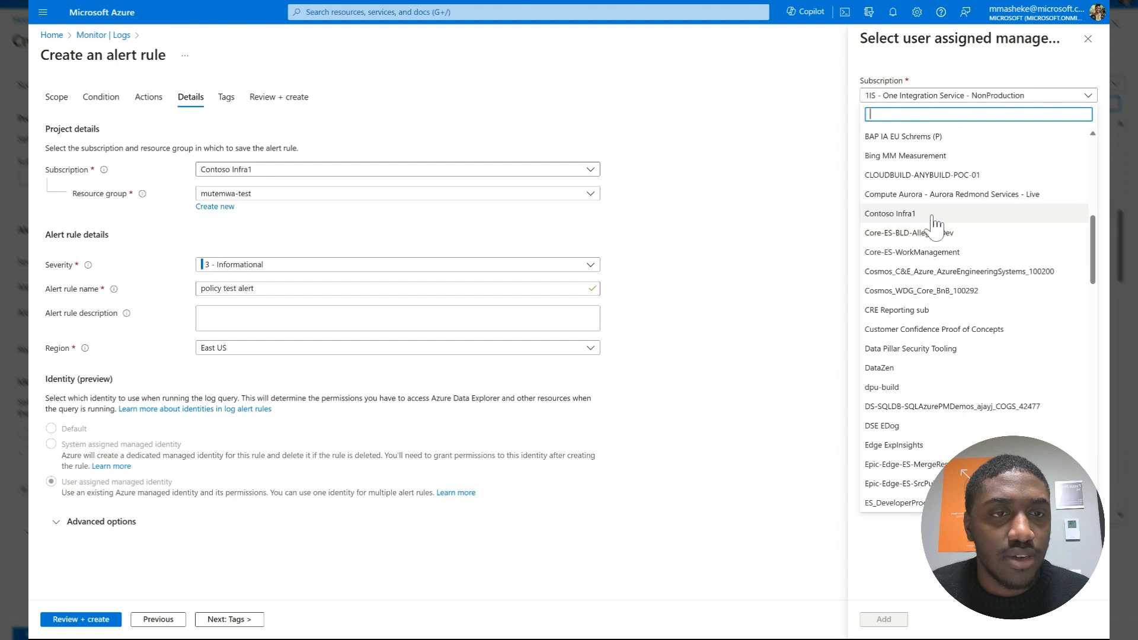
pyautogui.click(890, 213)
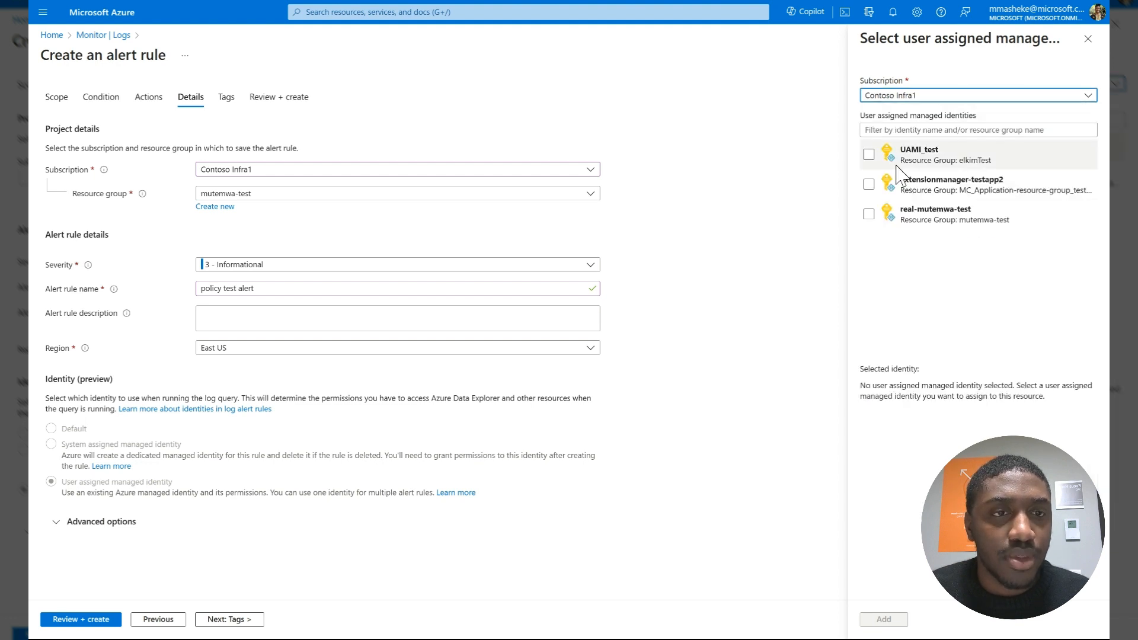
pyautogui.click(869, 214)
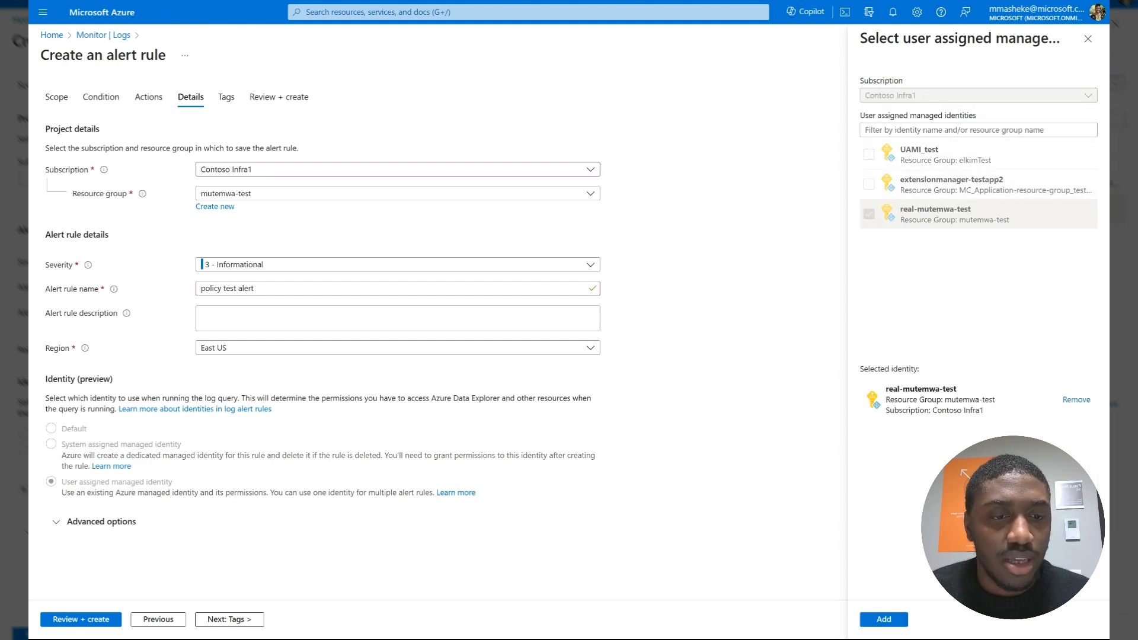
pyautogui.click(884, 619)
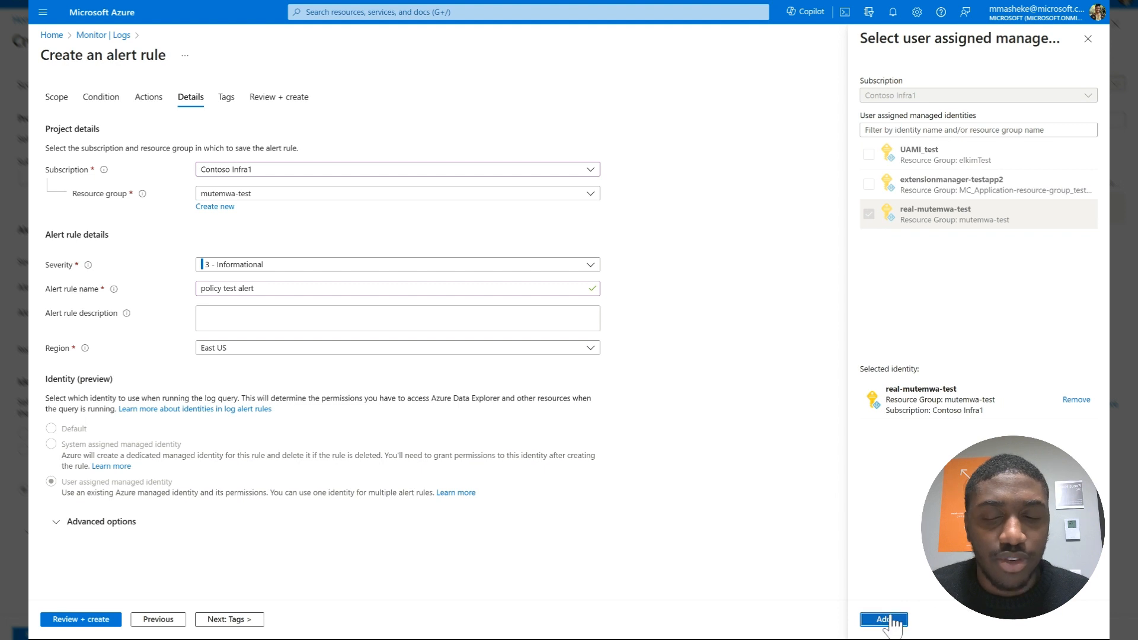
pyautogui.click(883, 619)
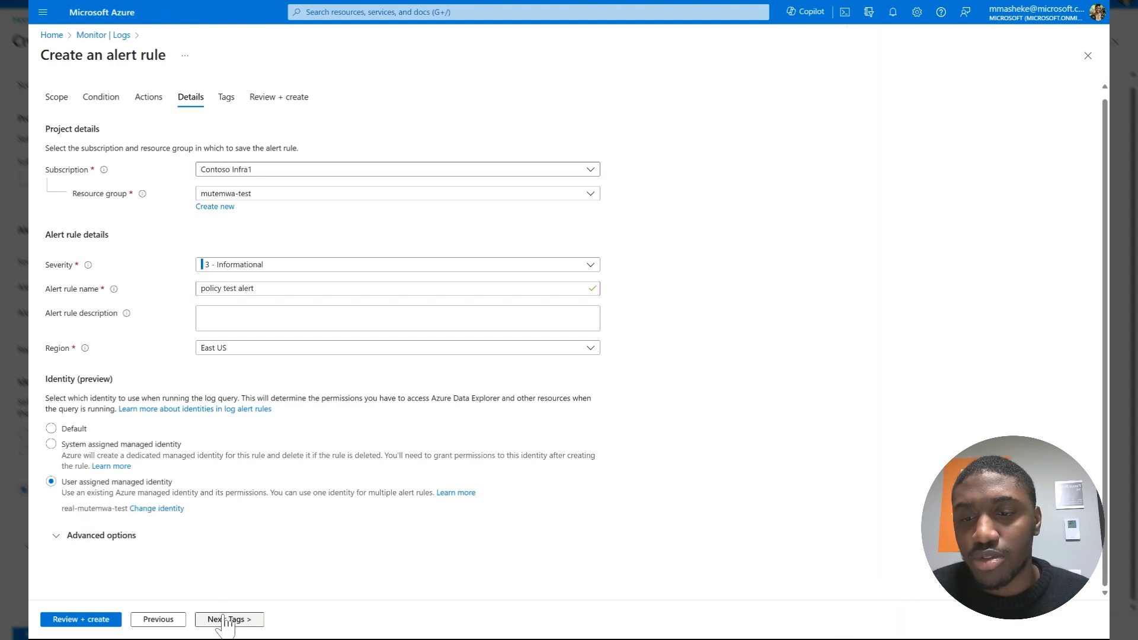
# Skip tags, review the summary, and submit the 'policy test alert' rule for creation.
pyautogui.click(227, 619)
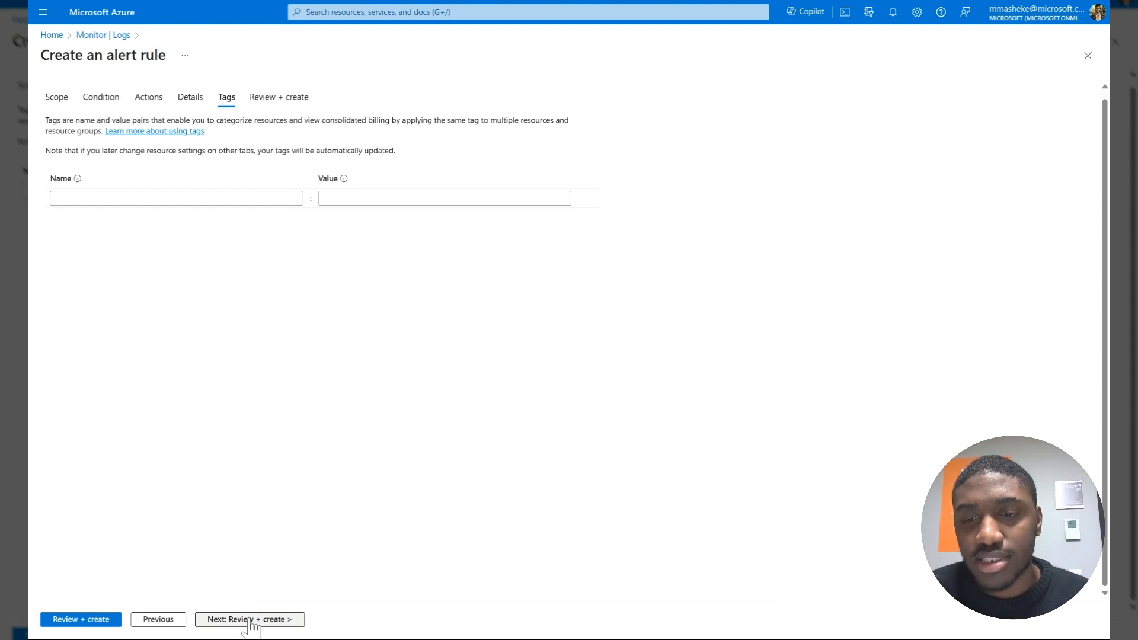
pyautogui.click(249, 619)
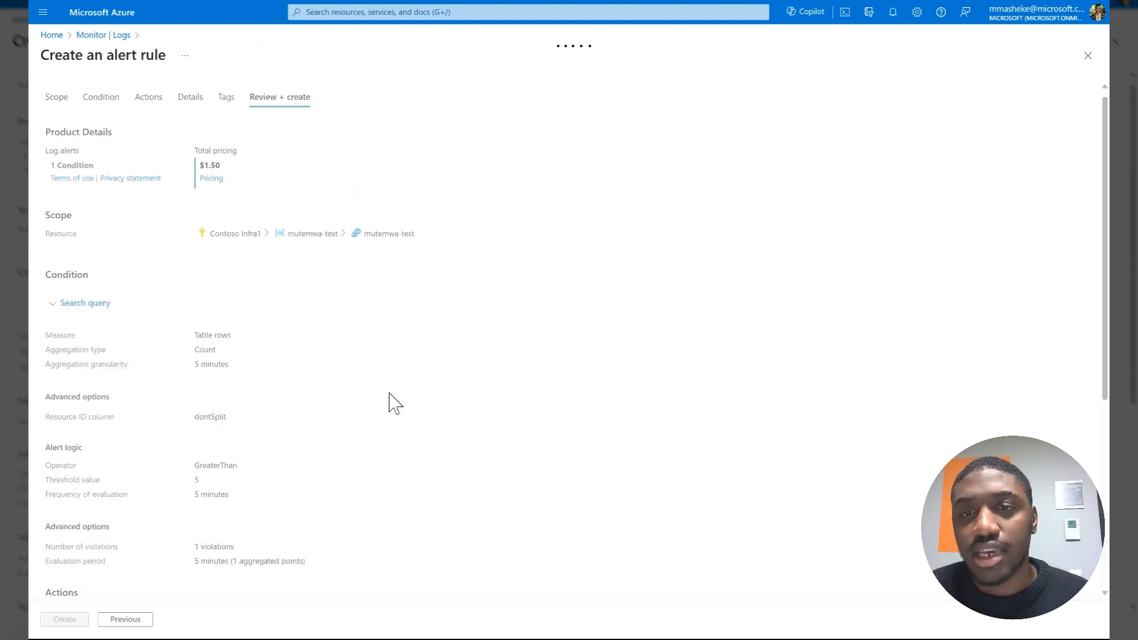
pyautogui.moveTo(484, 380)
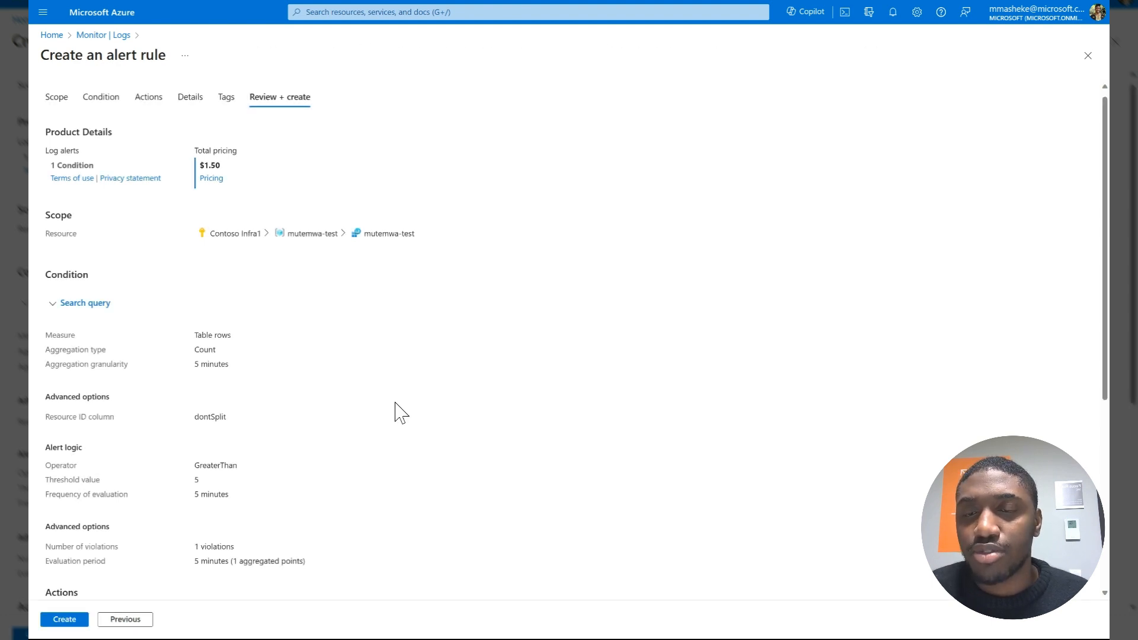
pyautogui.scroll(-3)
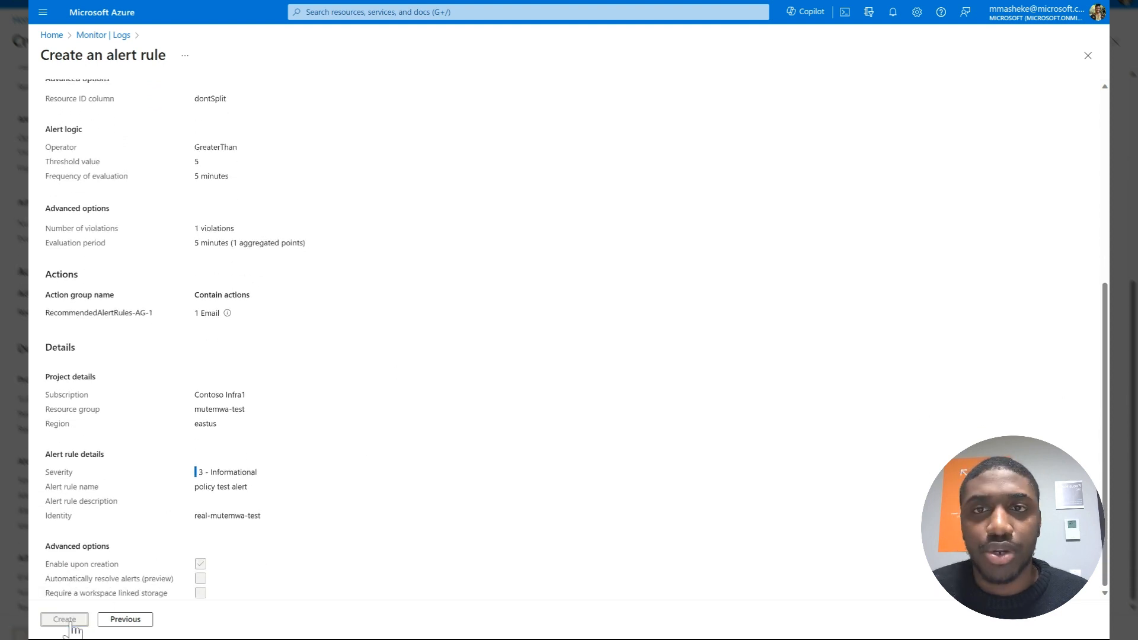
pyautogui.click(64, 619)
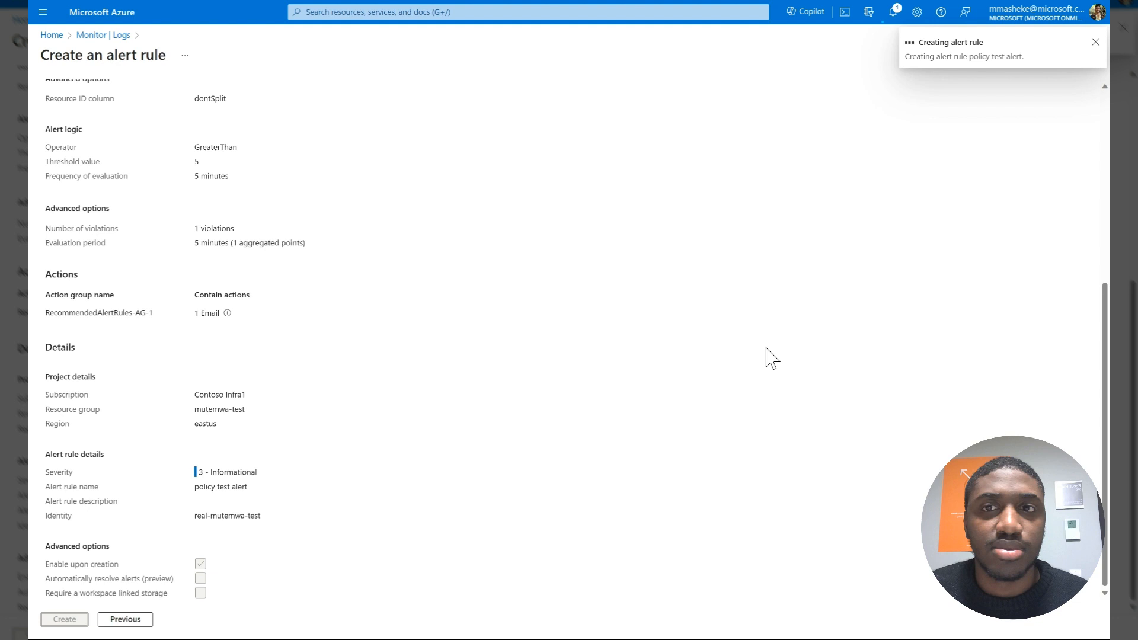
# Close the alert rule pane to return to the non-compliant policy query results.
pyautogui.click(64, 619)
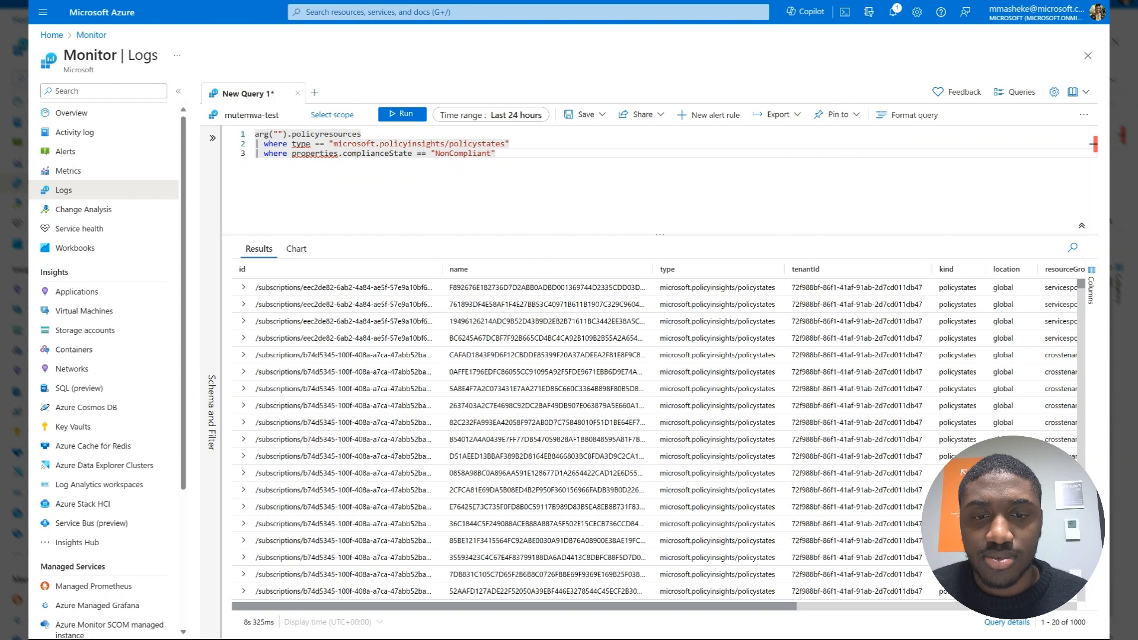
# Show Monitor's Alerts list with the fired 'policy test alert' entries on mutemwa-test.
pyautogui.click(66, 152)
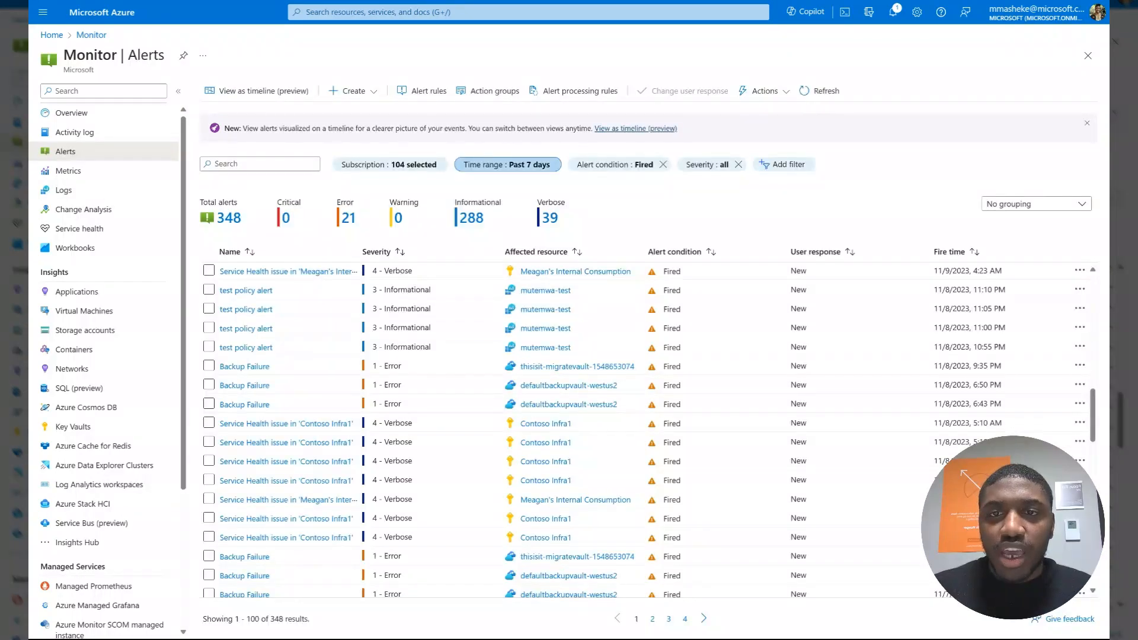
pyautogui.moveTo(385, 265)
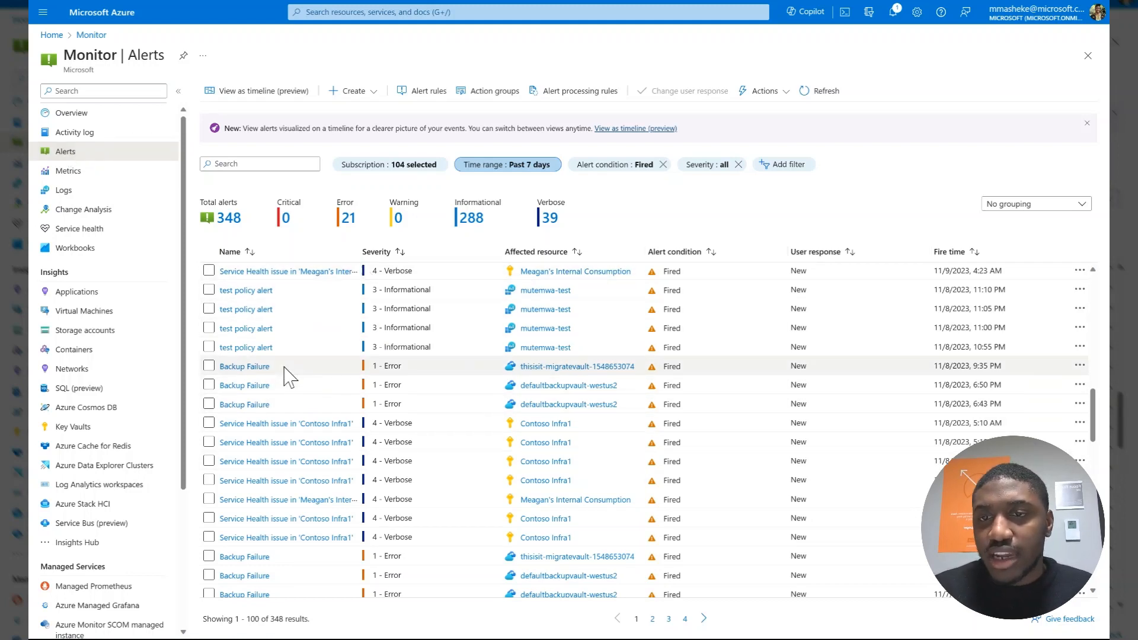
pyautogui.moveTo(471, 218)
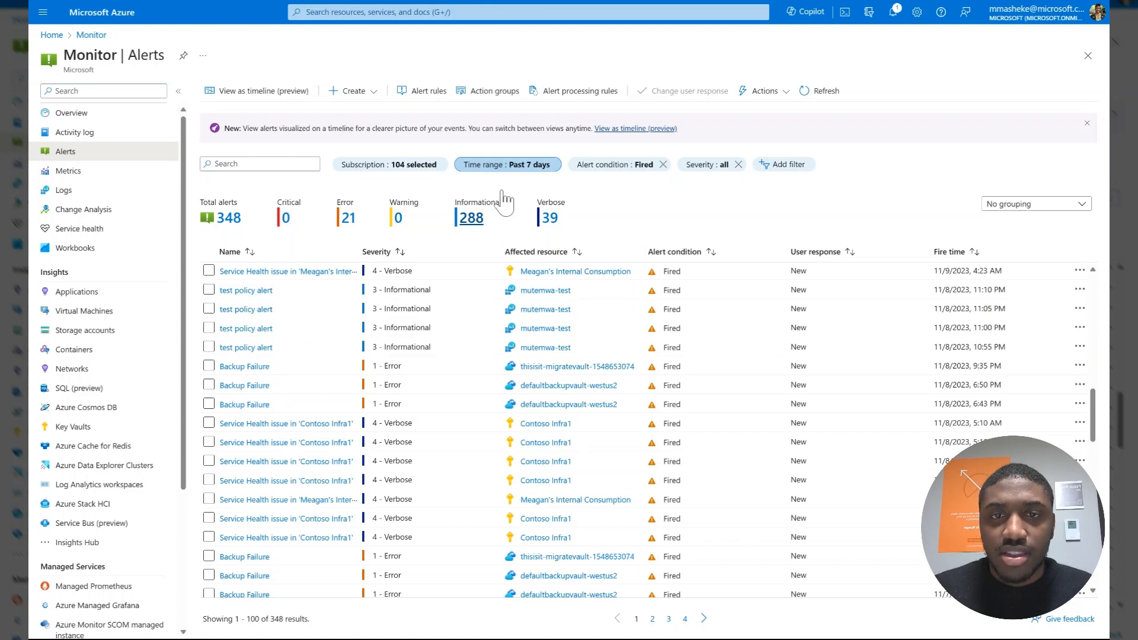
pyautogui.moveTo(287, 284)
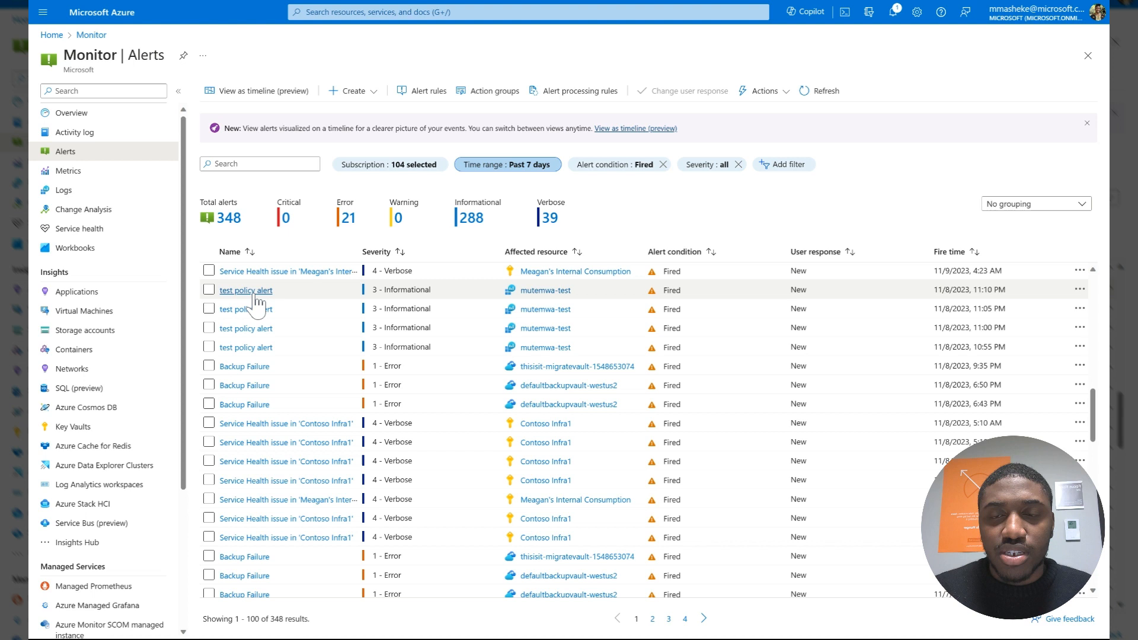
pyautogui.moveTo(260, 305)
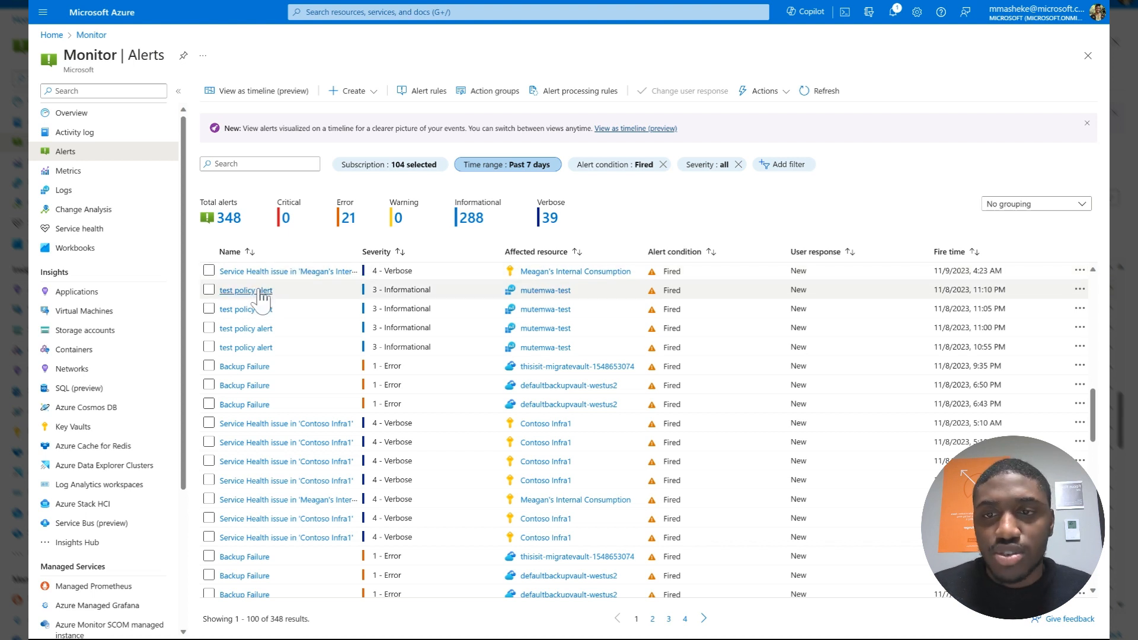
# Open the latest fired 'policy test alert', showing threshold 5 and metric value 3479.
pyautogui.click(245, 290)
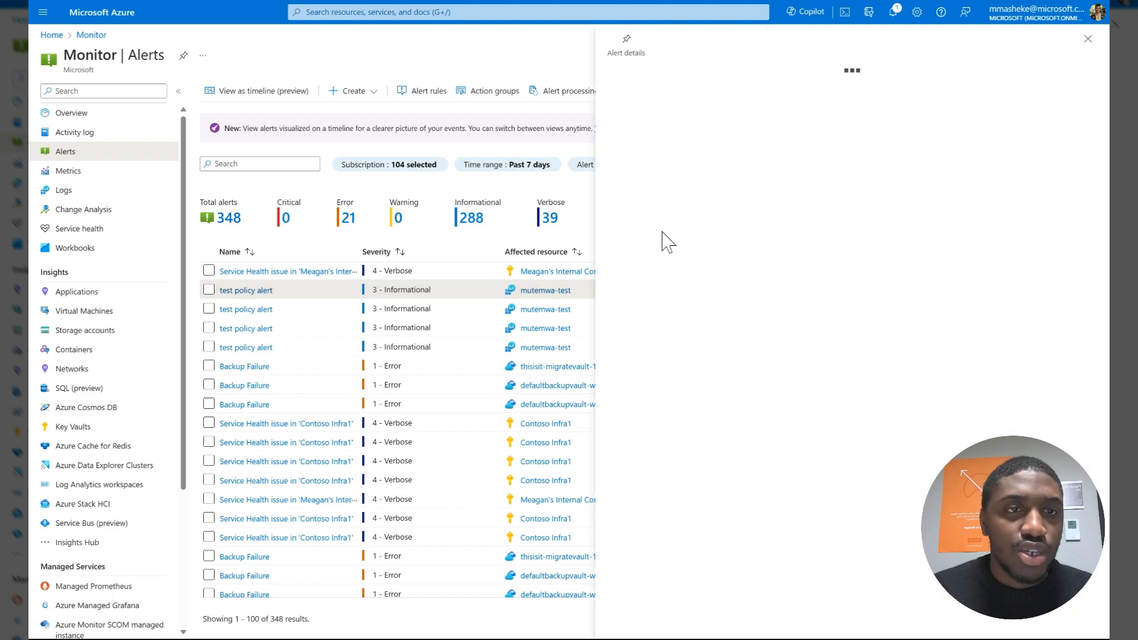
pyautogui.click(246, 290)
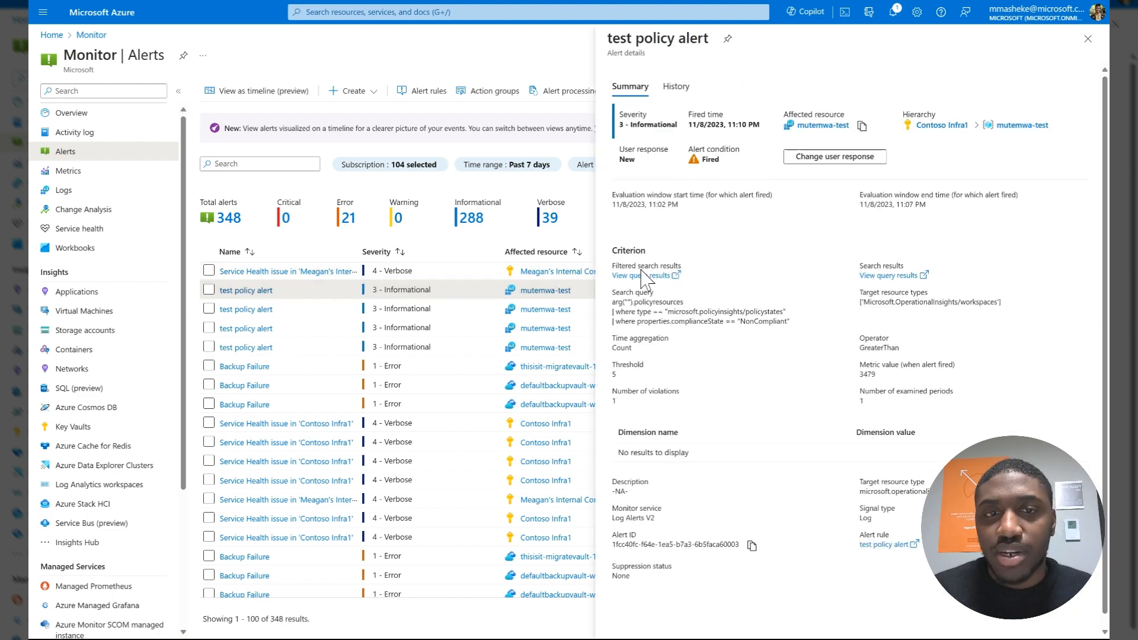
pyautogui.moveTo(667, 169)
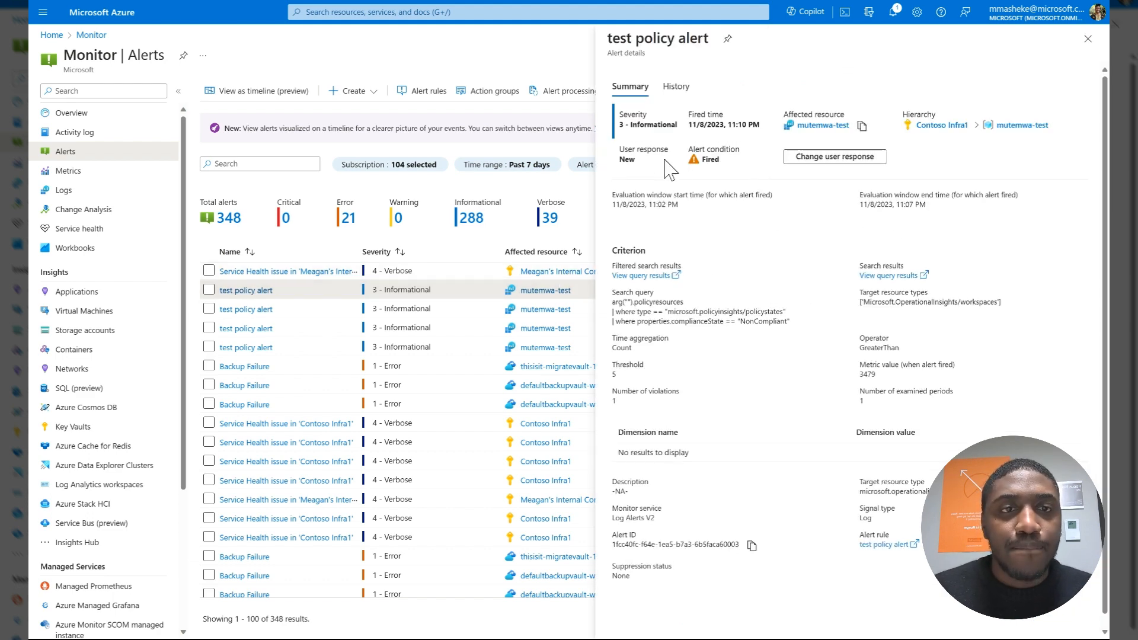
pyautogui.moveTo(704, 460)
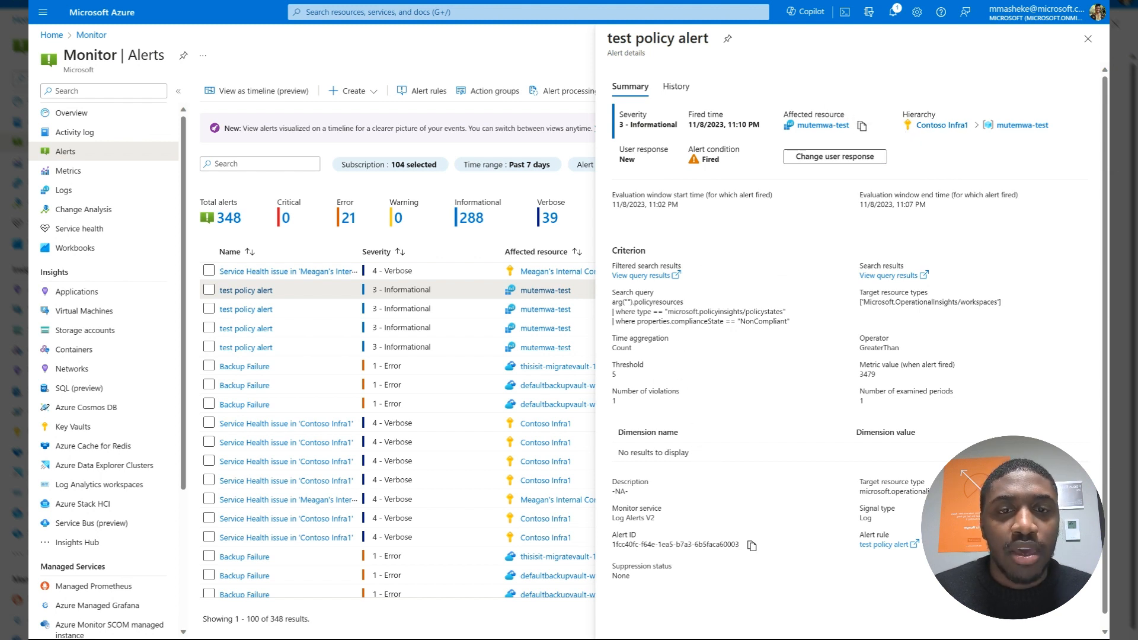
pyautogui.moveTo(792, 328)
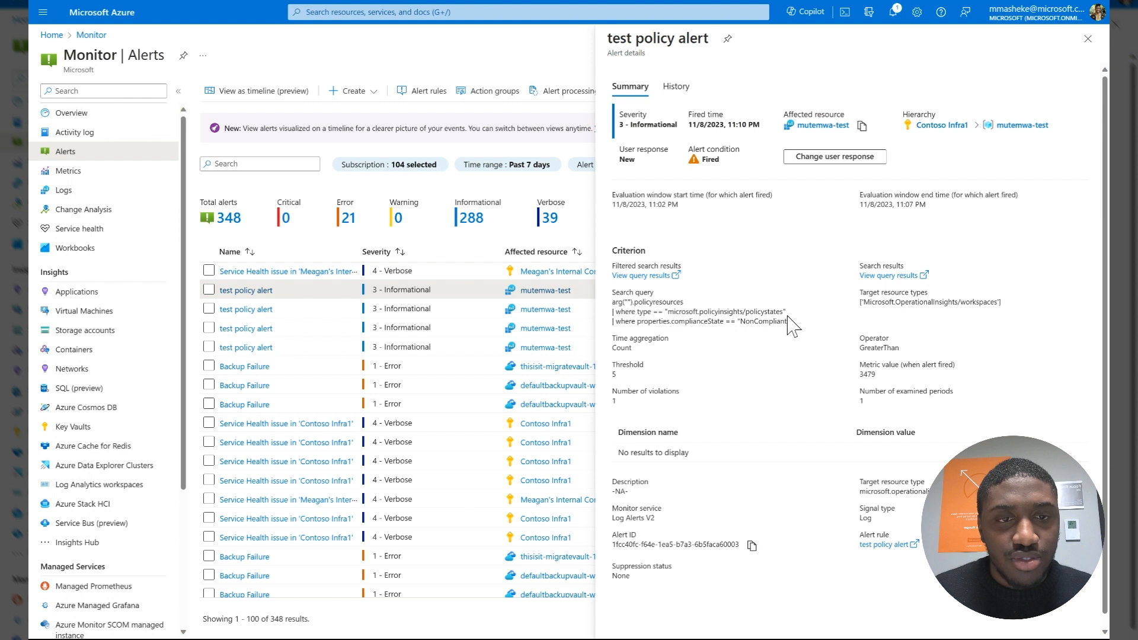
pyautogui.moveTo(624, 384)
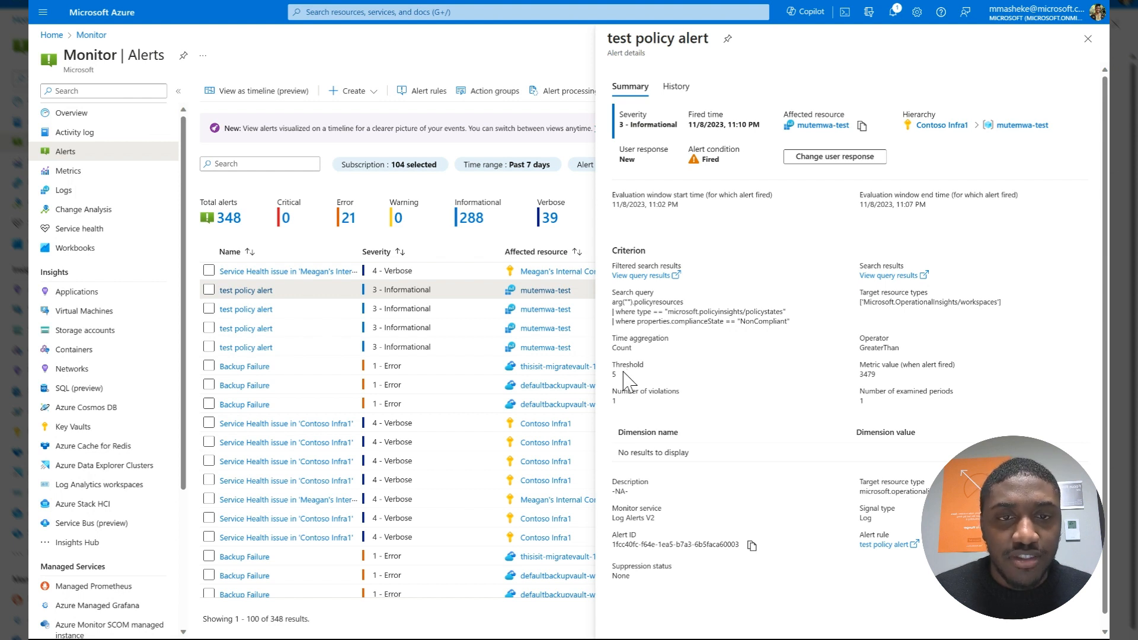
pyautogui.moveTo(581, 313)
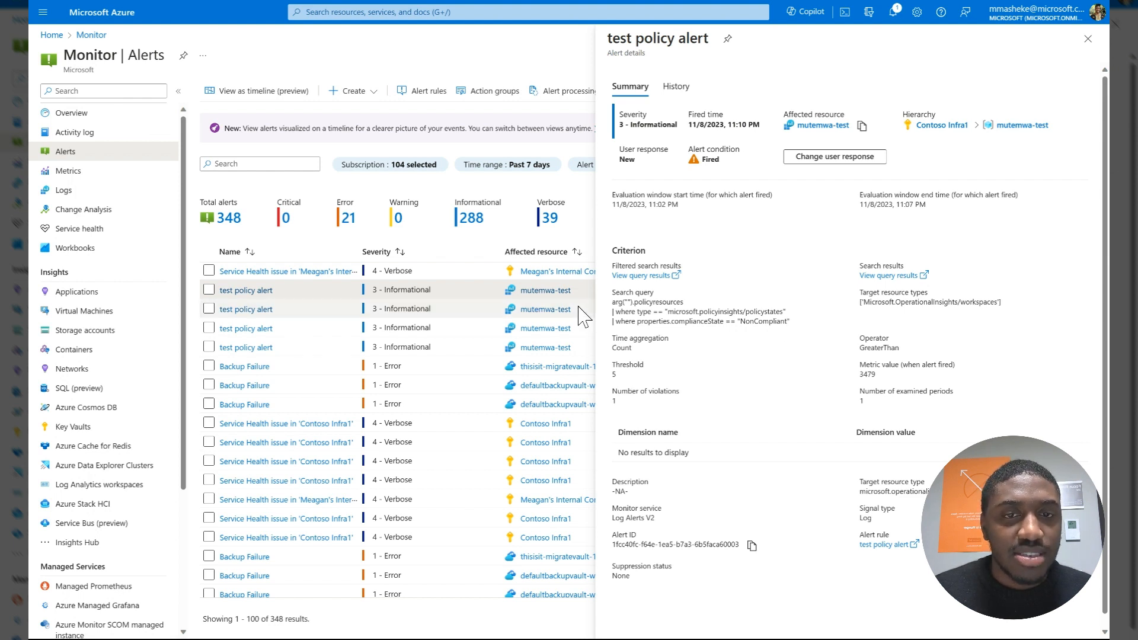
pyautogui.moveTo(878, 334)
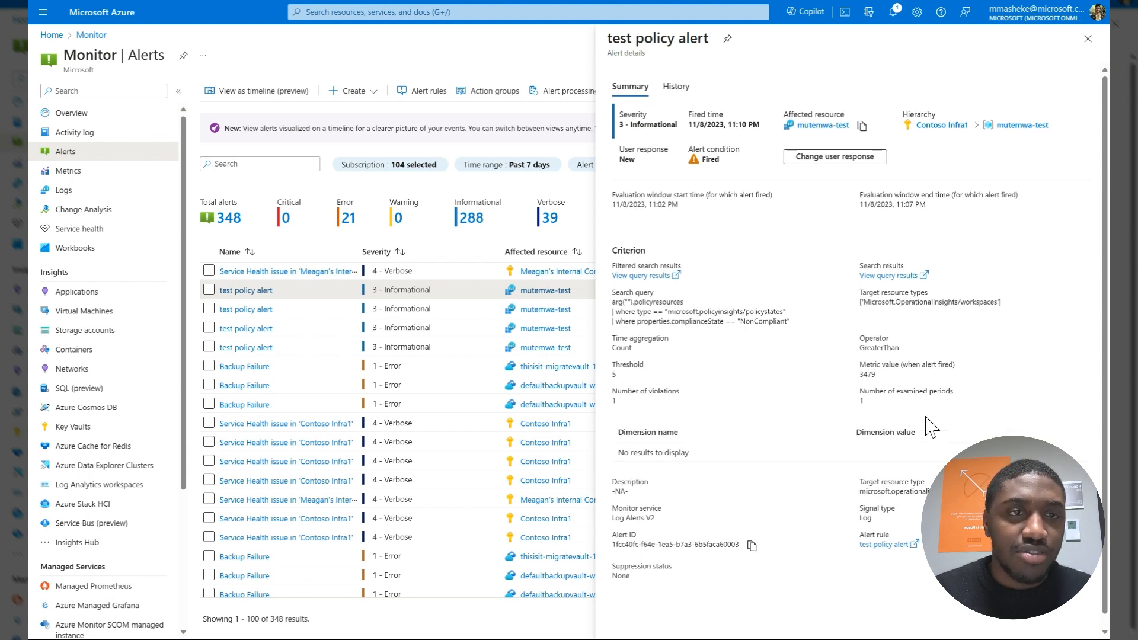
pyautogui.moveTo(666, 402)
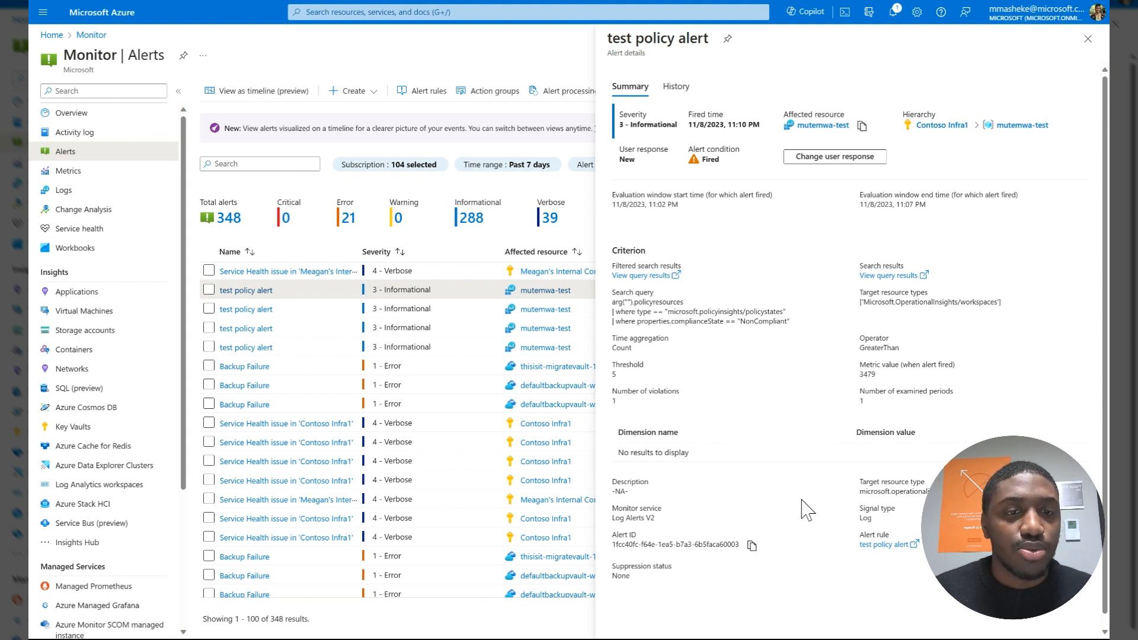
pyautogui.moveTo(655, 366)
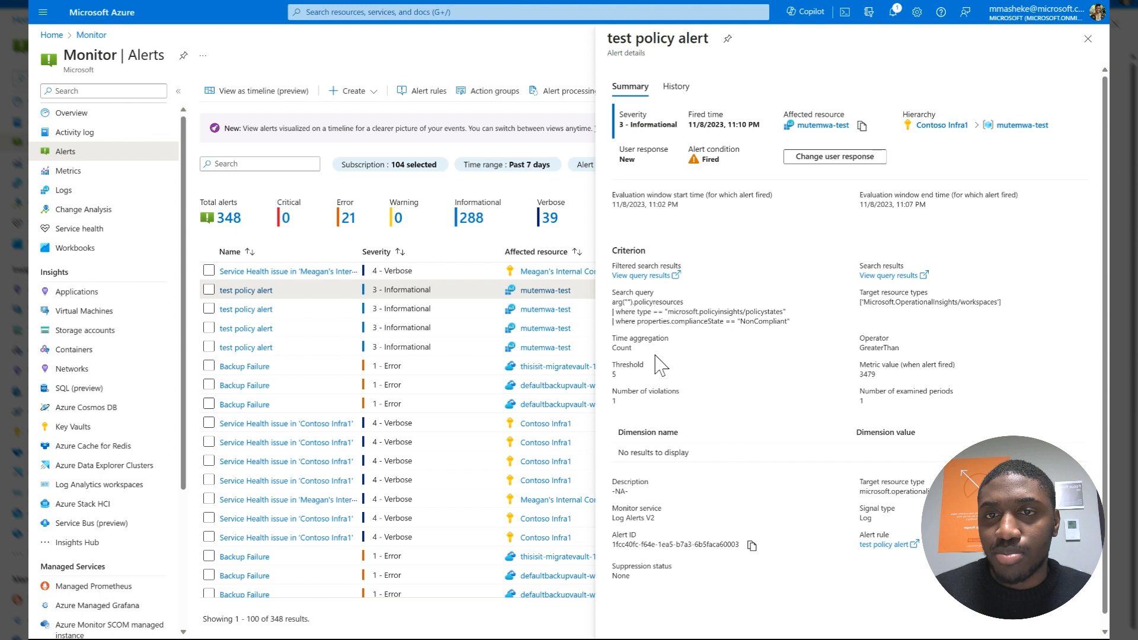
pyautogui.moveTo(731, 337)
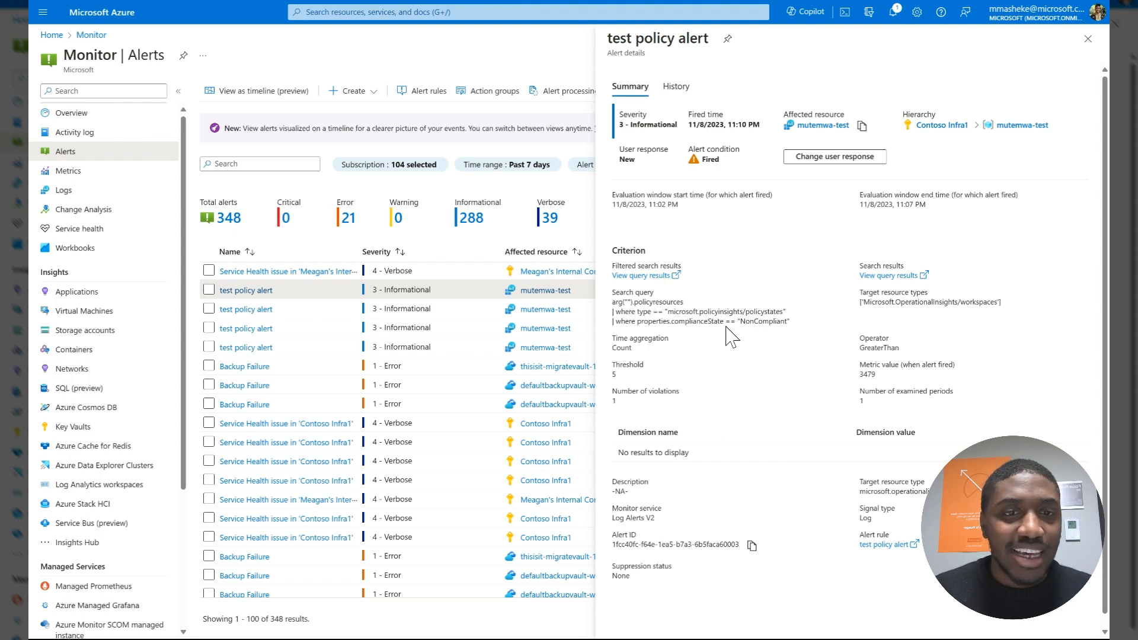
pyautogui.moveTo(761, 344)
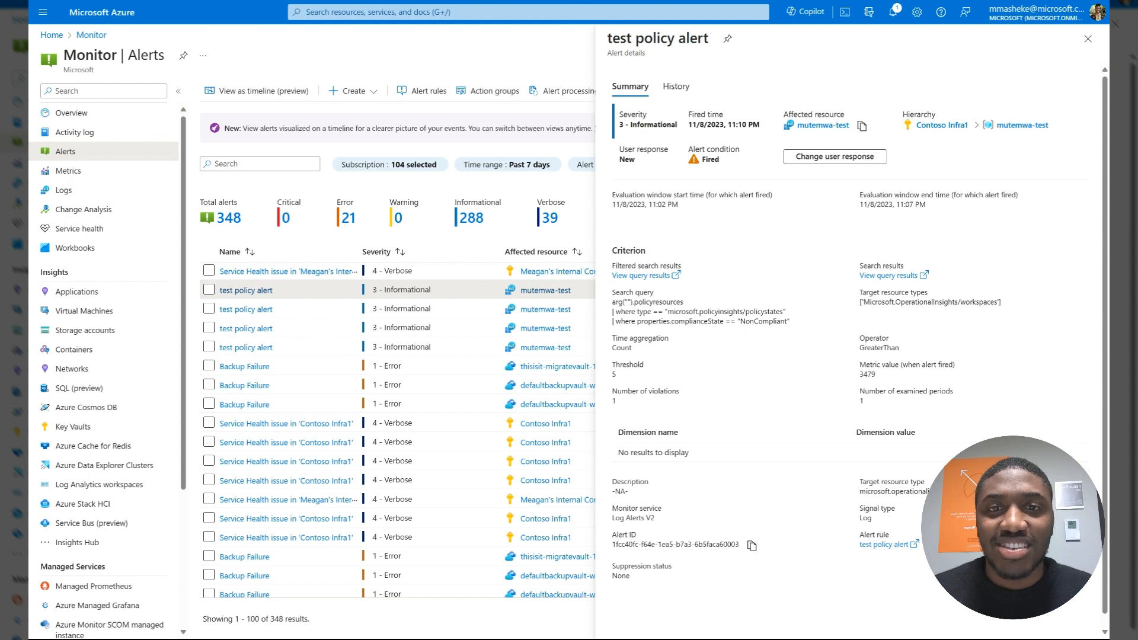
pyautogui.moveTo(689, 246)
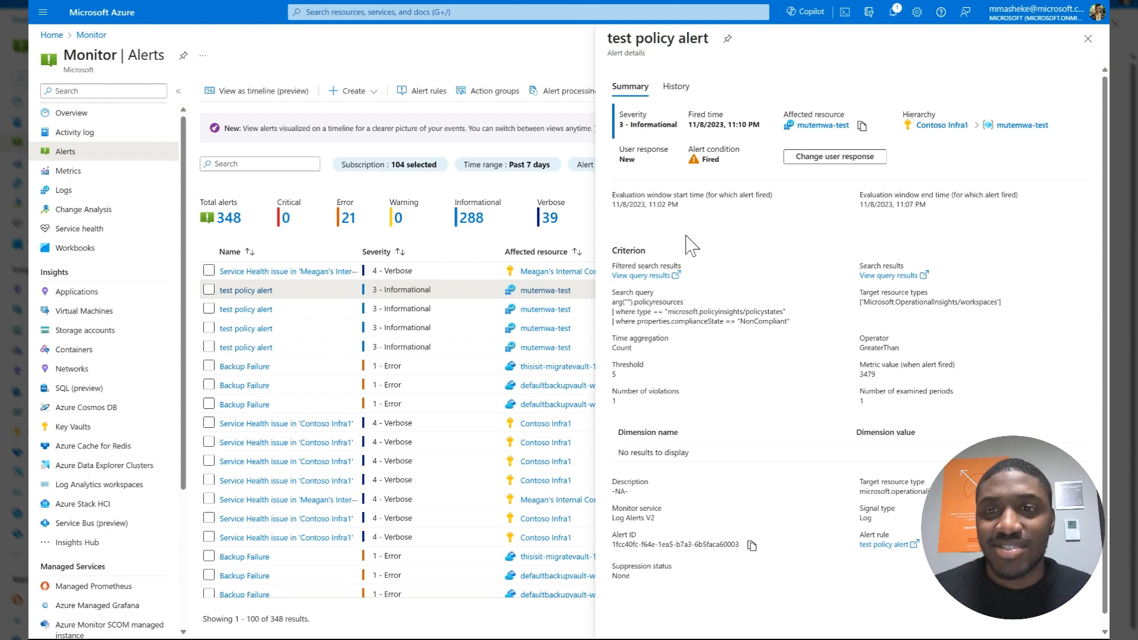